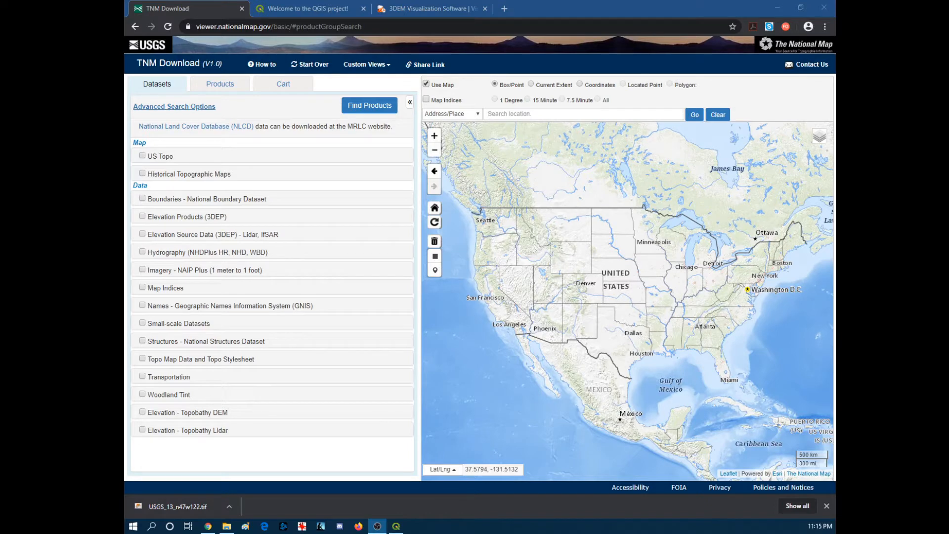
pyautogui.moveTo(126, 252)
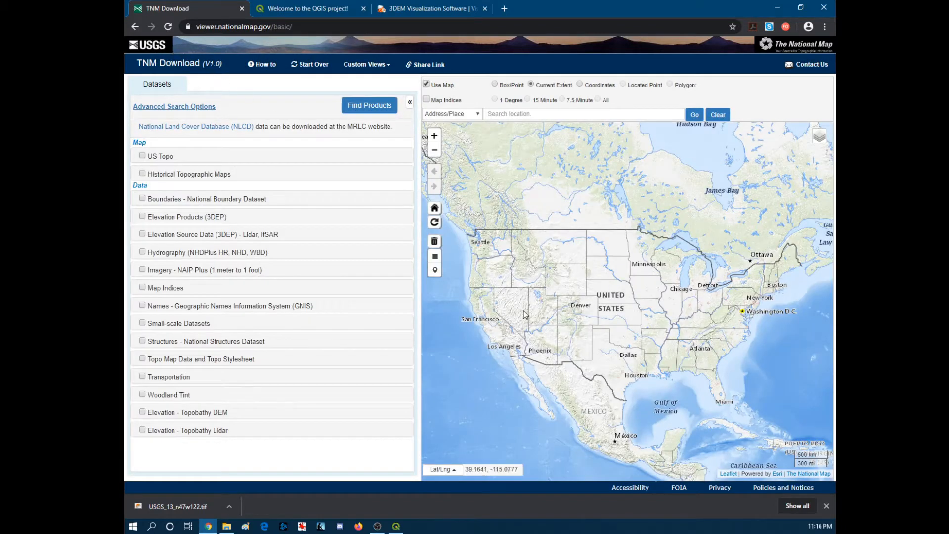
pyautogui.moveTo(524, 315)
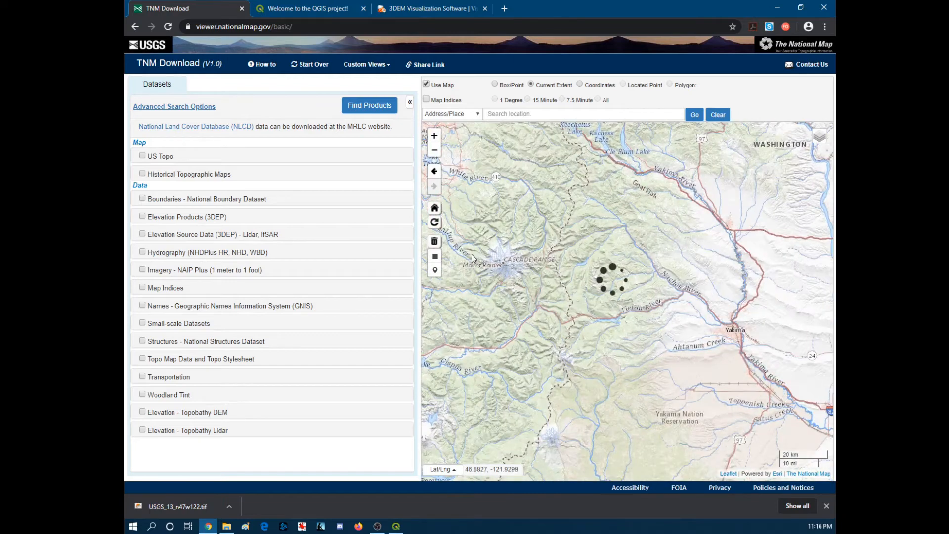
# Zoom the TNM map onto Mount Rainier and switch to Box/Point rectangular search mode.
pyautogui.click(434, 135)
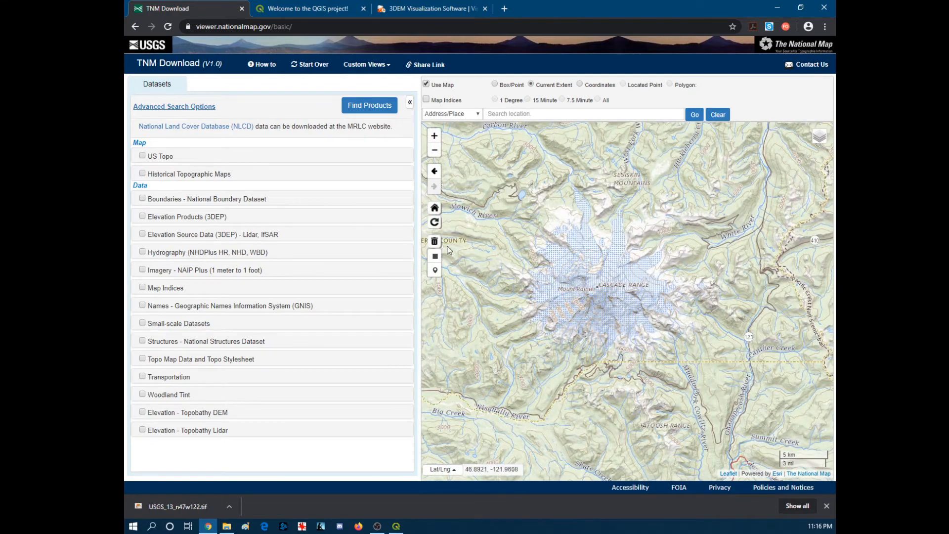
pyautogui.click(494, 85)
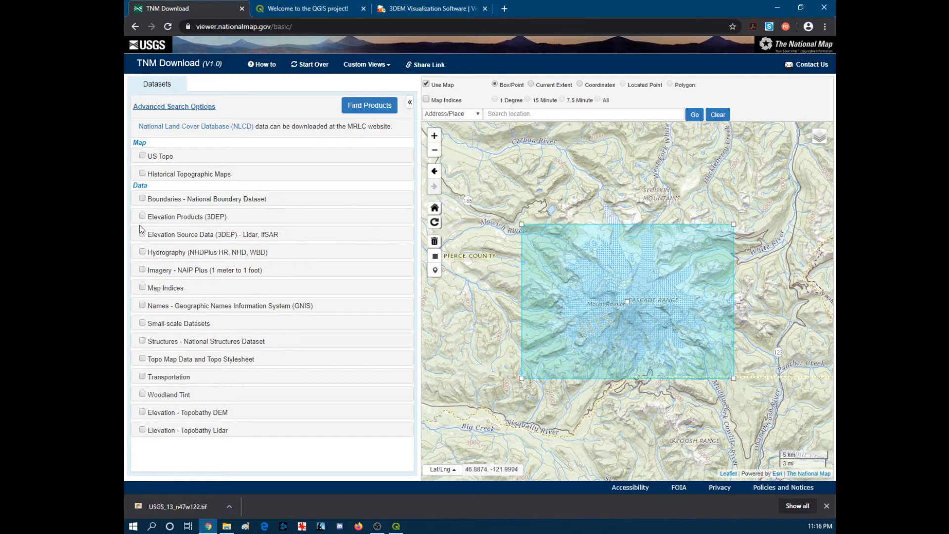
# Search Elevation Products (3DEP) in the marked area and add the 1/3 arc-second n47w122 tile to the cart.
pyautogui.click(143, 216)
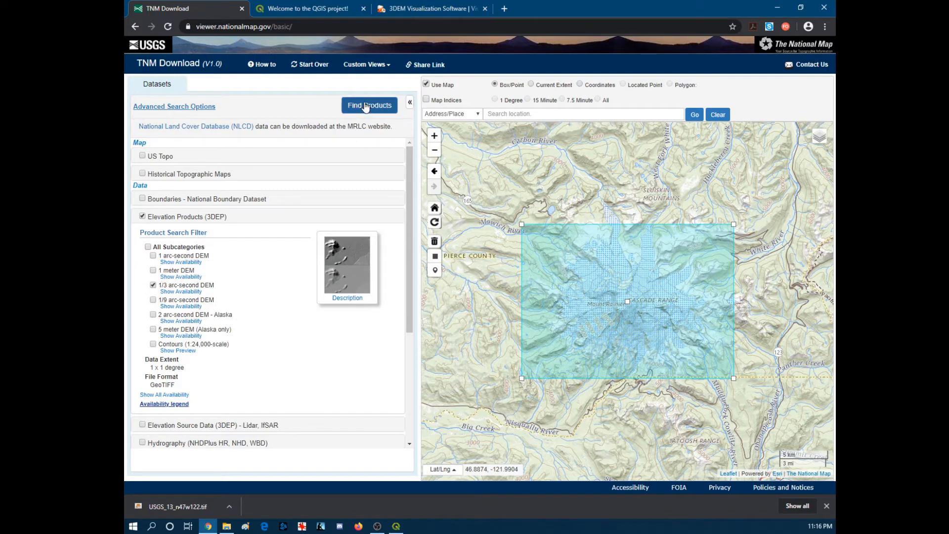
pyautogui.click(368, 105)
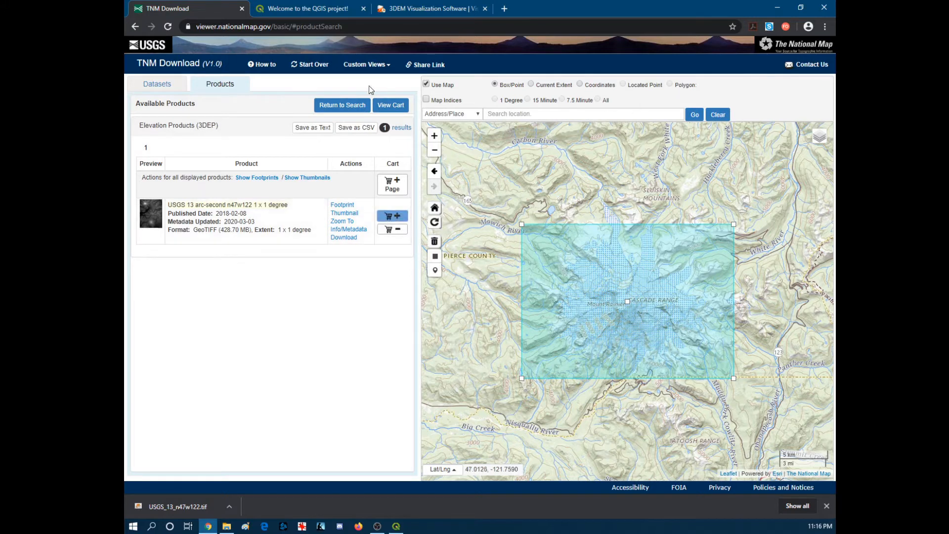
pyautogui.click(390, 105)
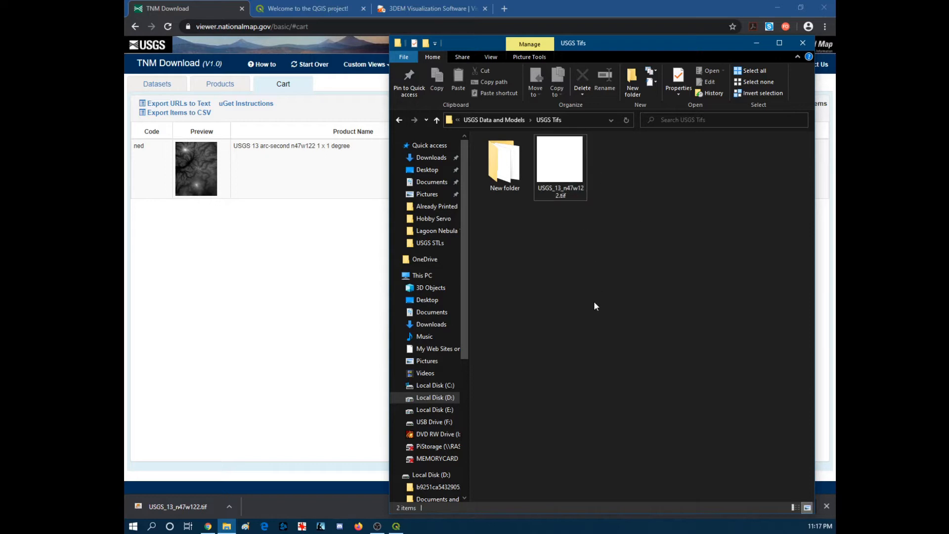
pyautogui.moveTo(354, 320)
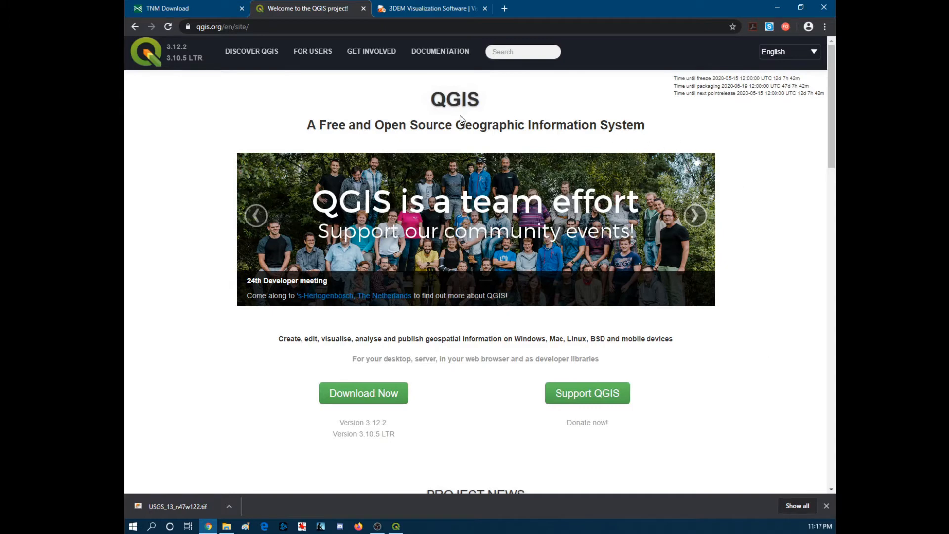
pyautogui.moveTo(789, 305)
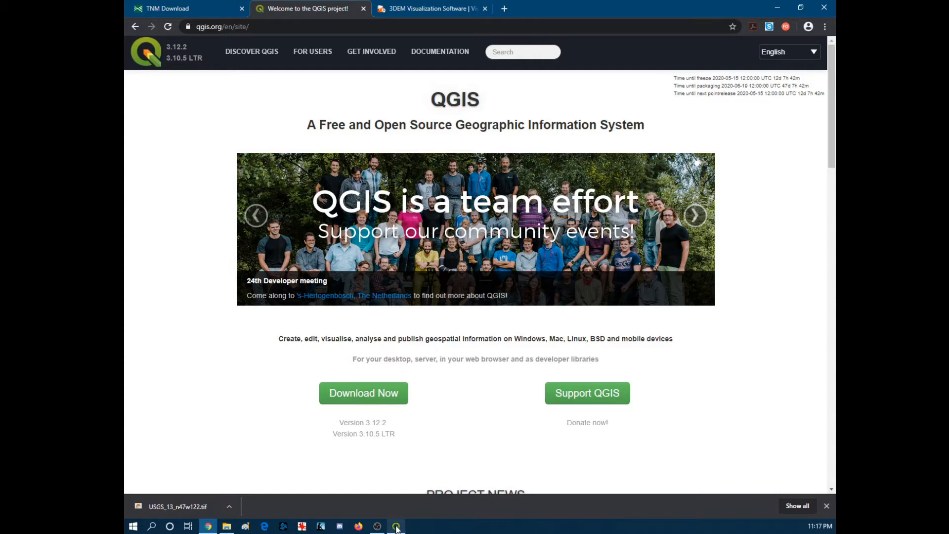
# Bring up QGIS and add the USGS_13_n47w122 GeoTIFF as a raster layer.
pyautogui.click(396, 525)
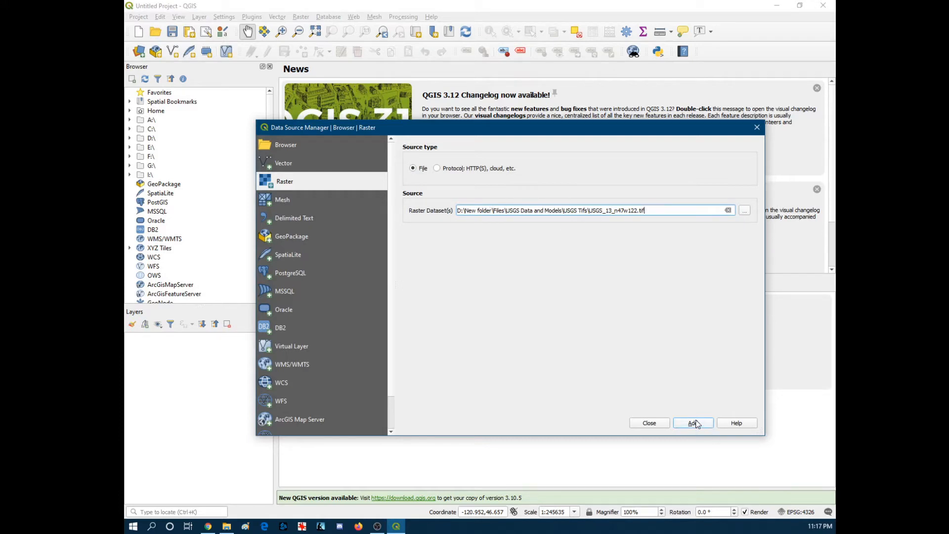
pyautogui.click(692, 422)
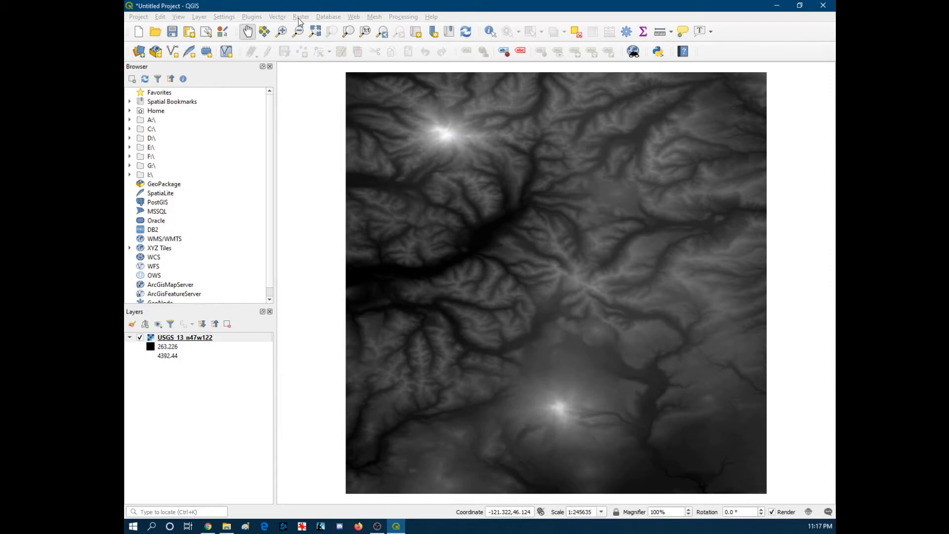
# Start Clip Raster by Extent and draw the clipping box around the northwestern peak on the canvas.
pyautogui.click(300, 17)
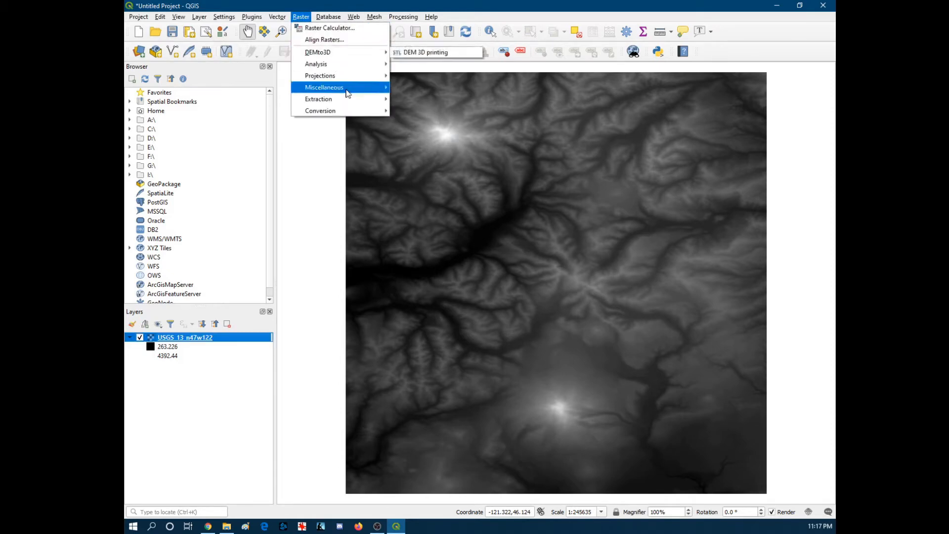
pyautogui.click(319, 99)
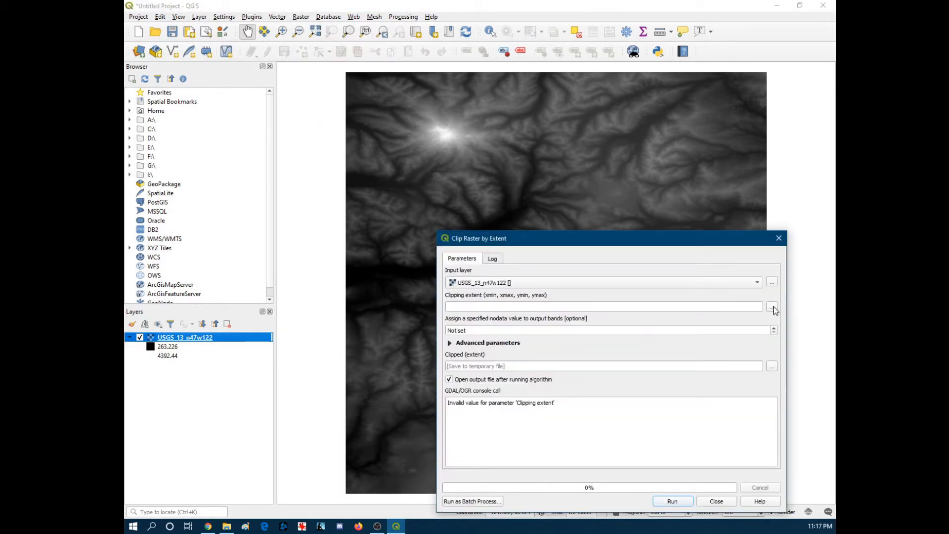
pyautogui.click(772, 305)
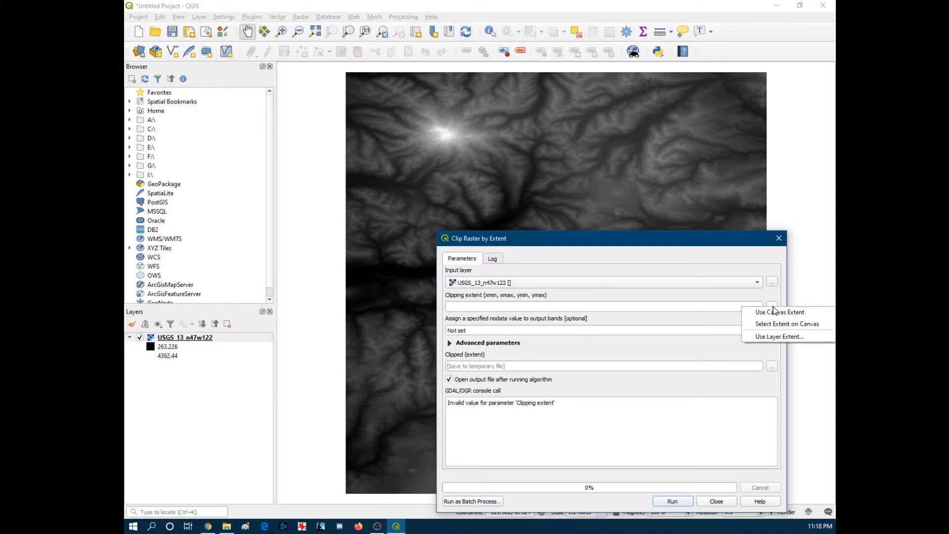
pyautogui.click(714, 500)
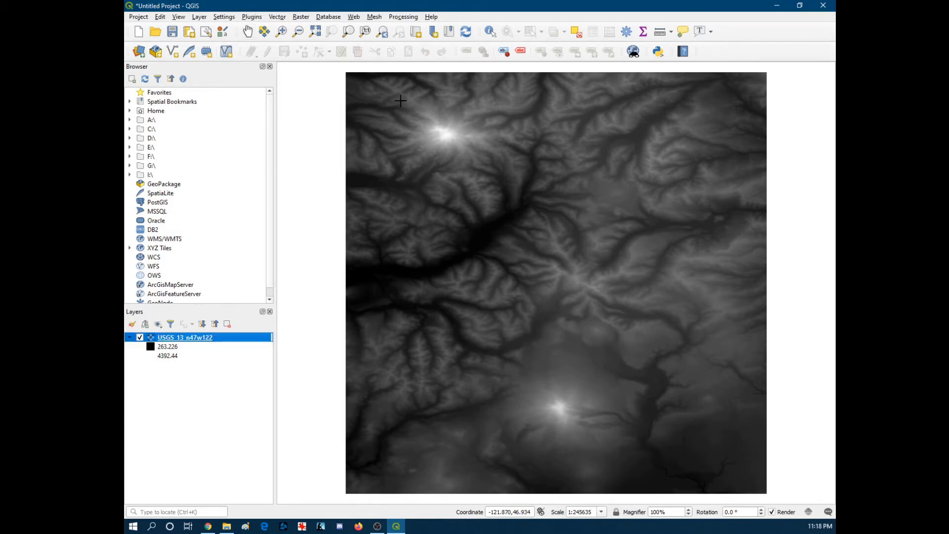
pyautogui.moveTo(400, 101); pyautogui.dragTo(496, 177)
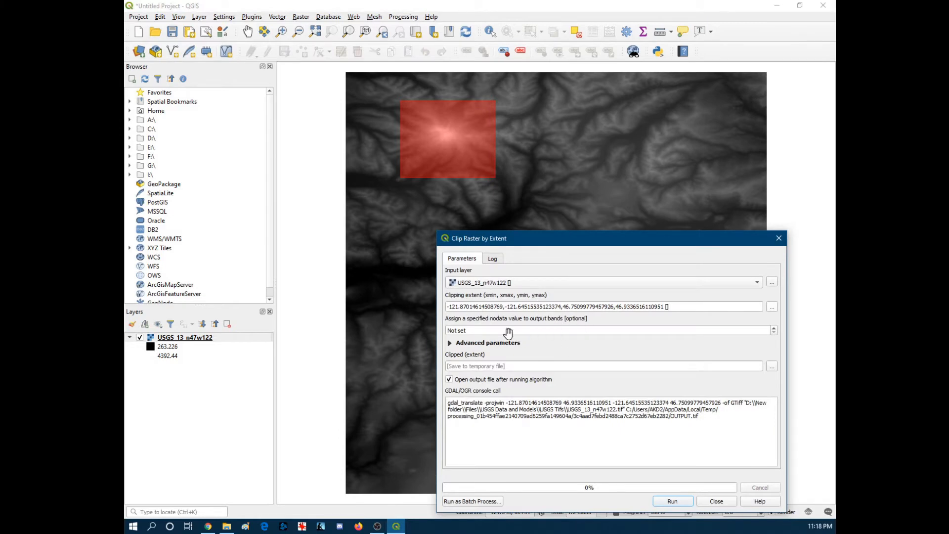
pyautogui.moveTo(769, 366)
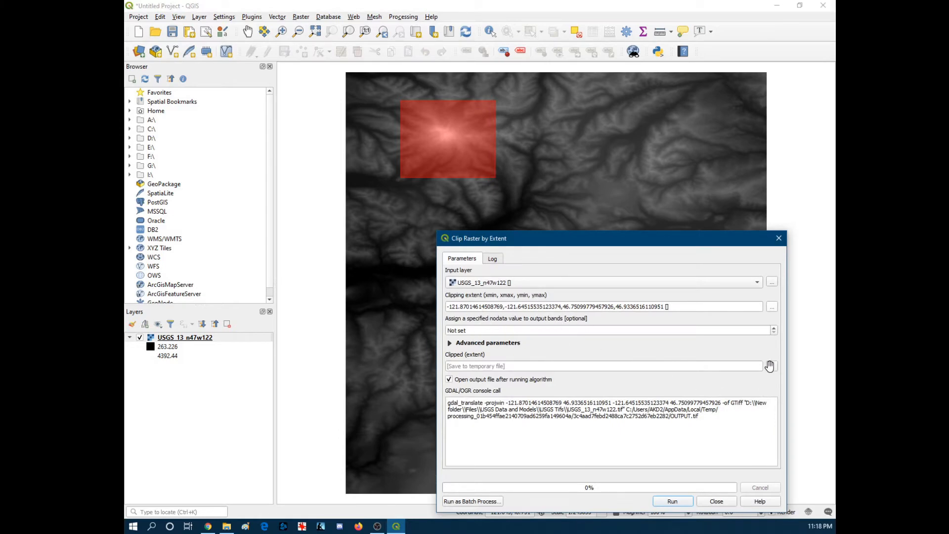
pyautogui.click(771, 366)
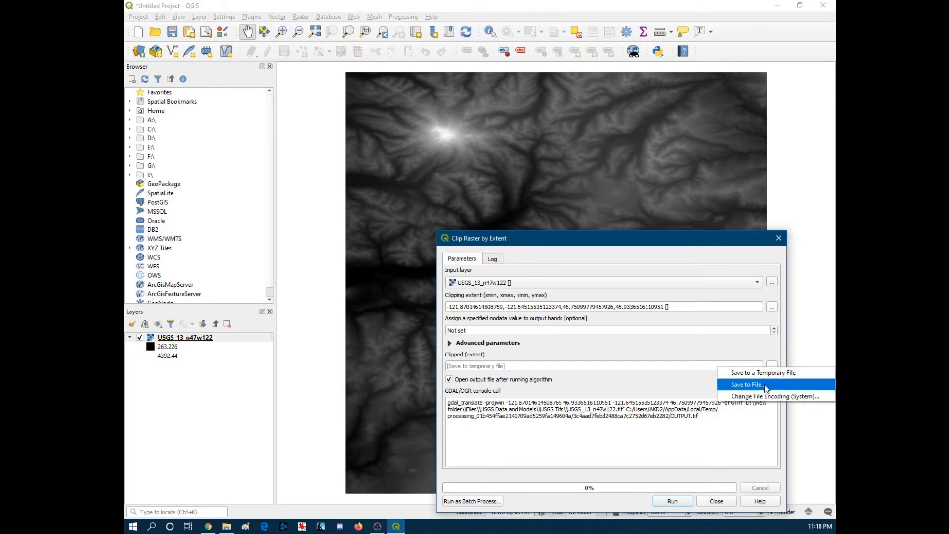
# Save the clip output to a file named Mount Ranier.tif and check its path in the console call.
pyautogui.click(745, 384)
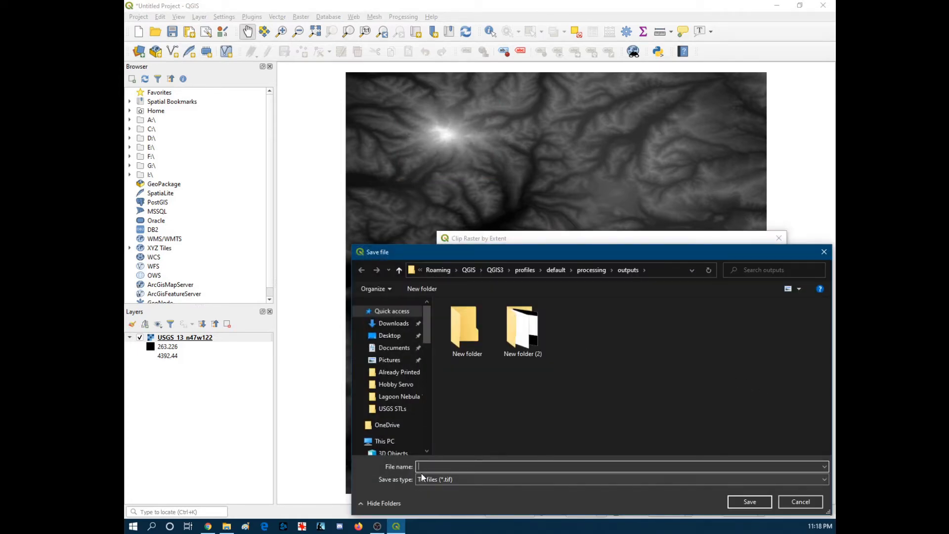
pyautogui.write('M')
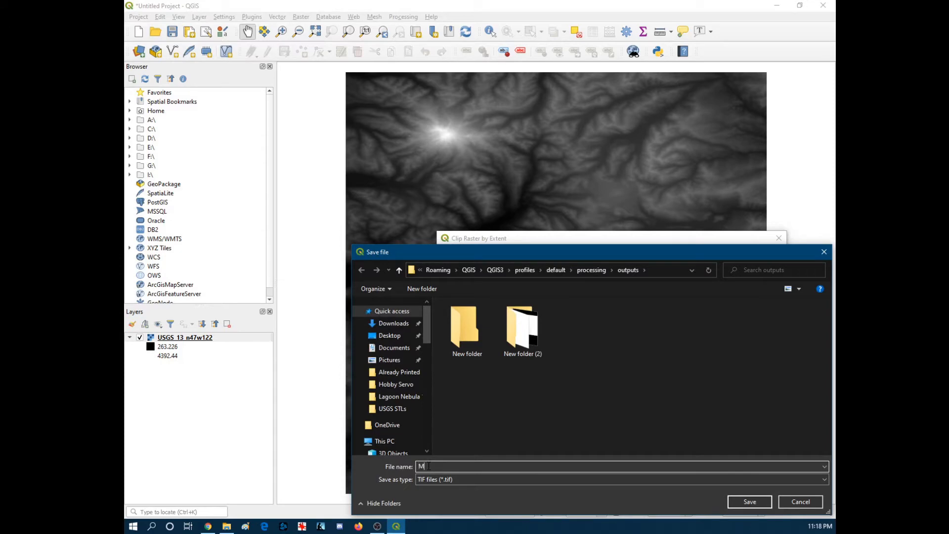
pyautogui.write('ount Ranier')
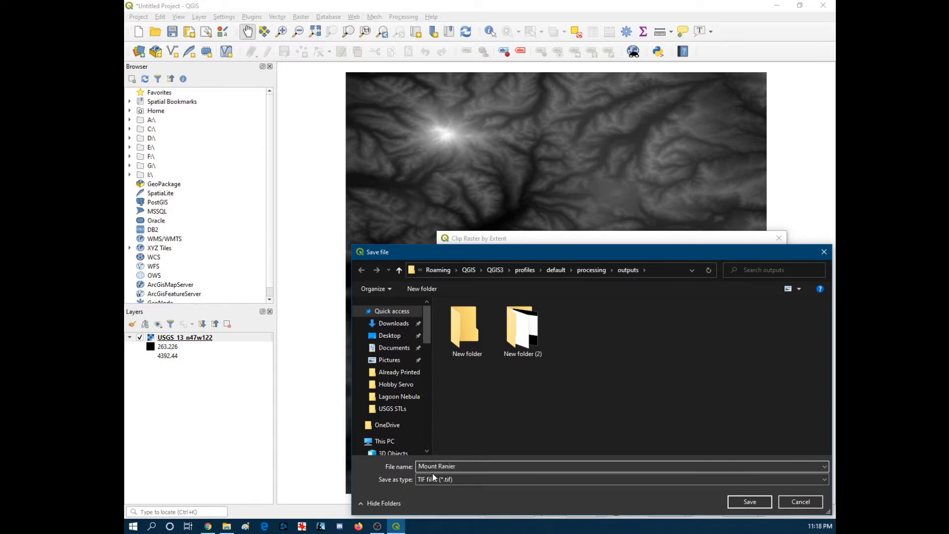
pyautogui.click(748, 501)
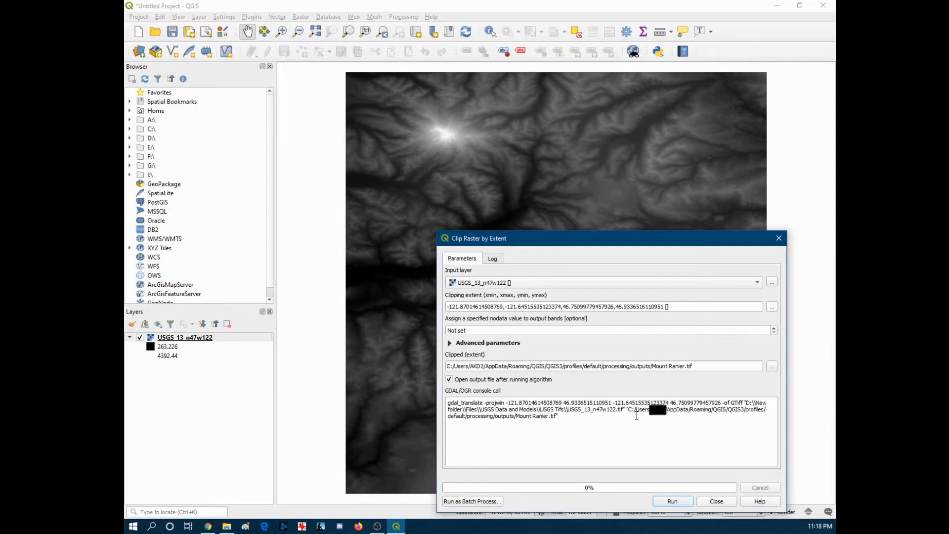
pyautogui.moveTo(626, 409); pyautogui.dragTo(738, 416)
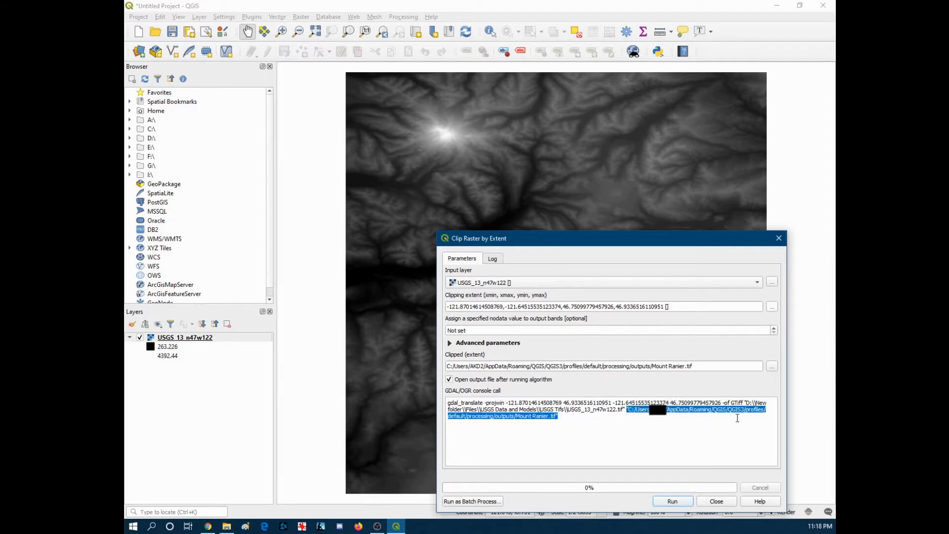
pyautogui.moveTo(634, 414)
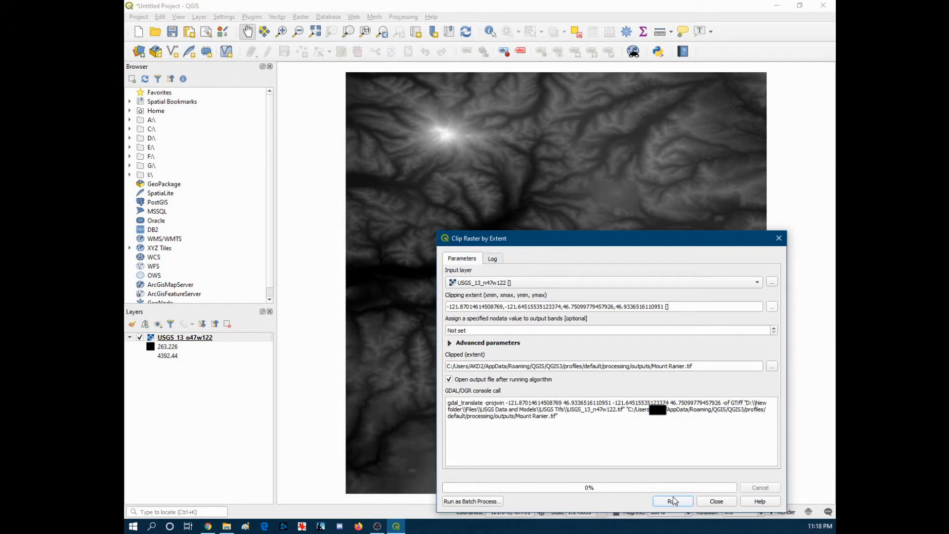
# Run the clip to create the Mount Ranier layer, then switch over to the web browser.
pyautogui.click(672, 500)
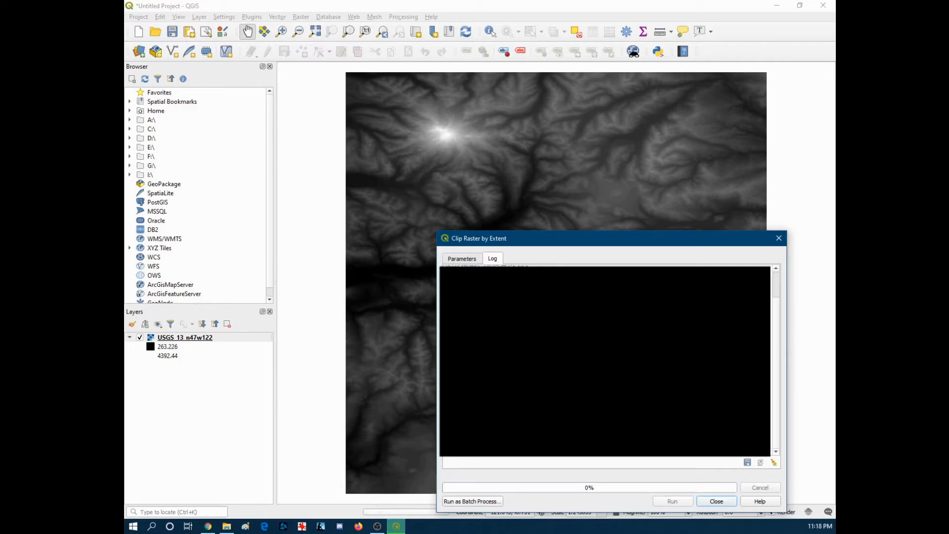
pyautogui.click(671, 501)
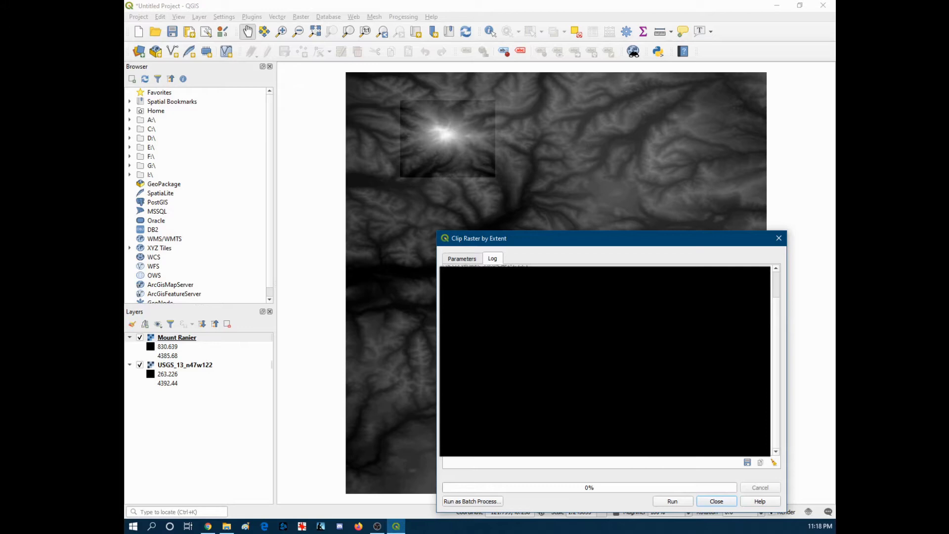
pyautogui.moveTo(716, 501)
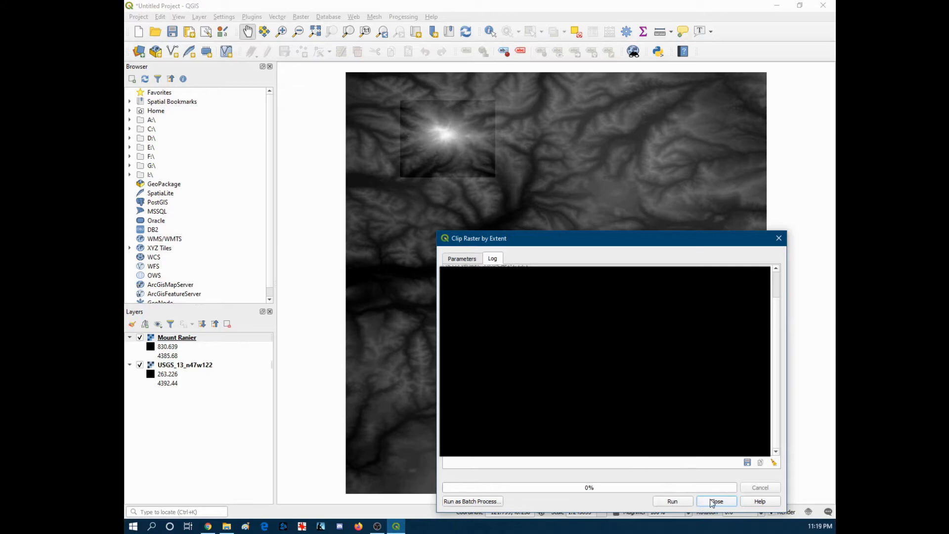
pyautogui.click(716, 501)
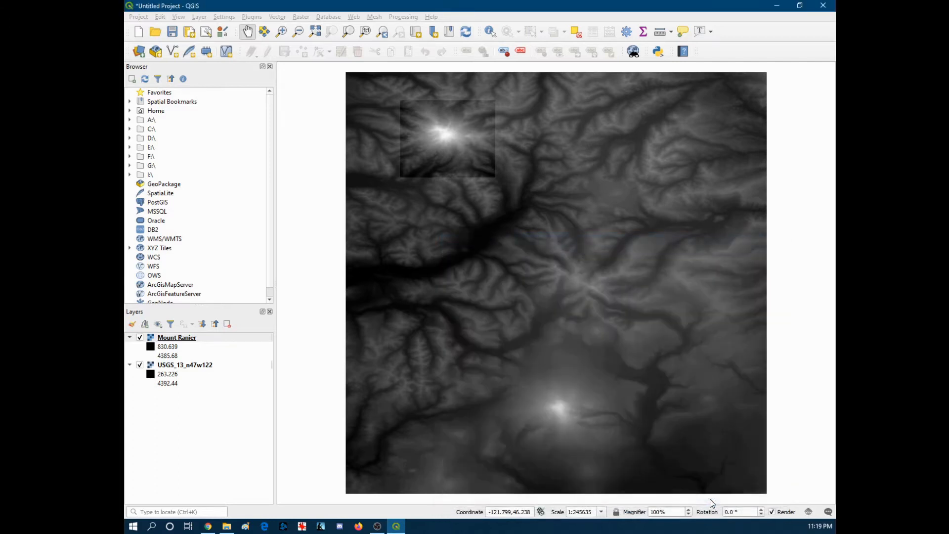
pyautogui.moveTo(779, 9)
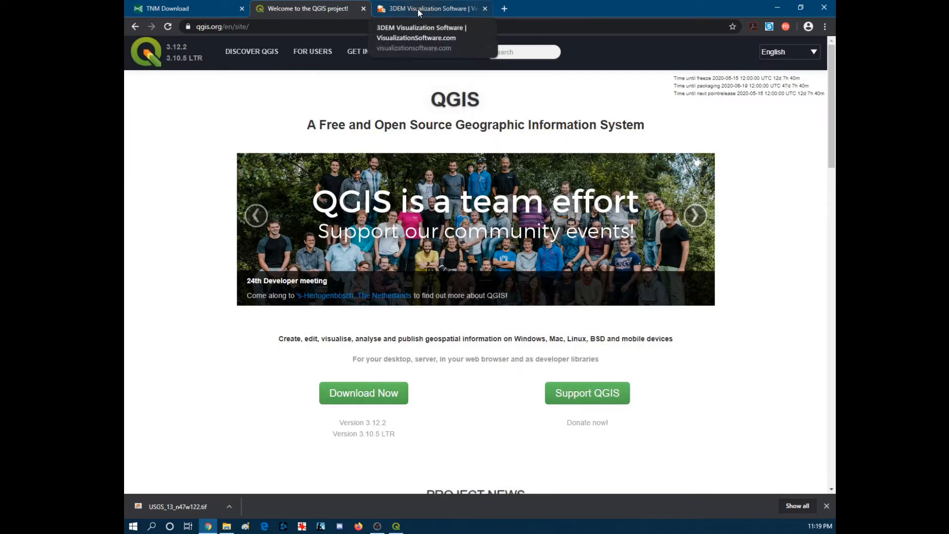
# Show the 3DEM Visualization Software page listing supported terrain formats.
pyautogui.click(430, 8)
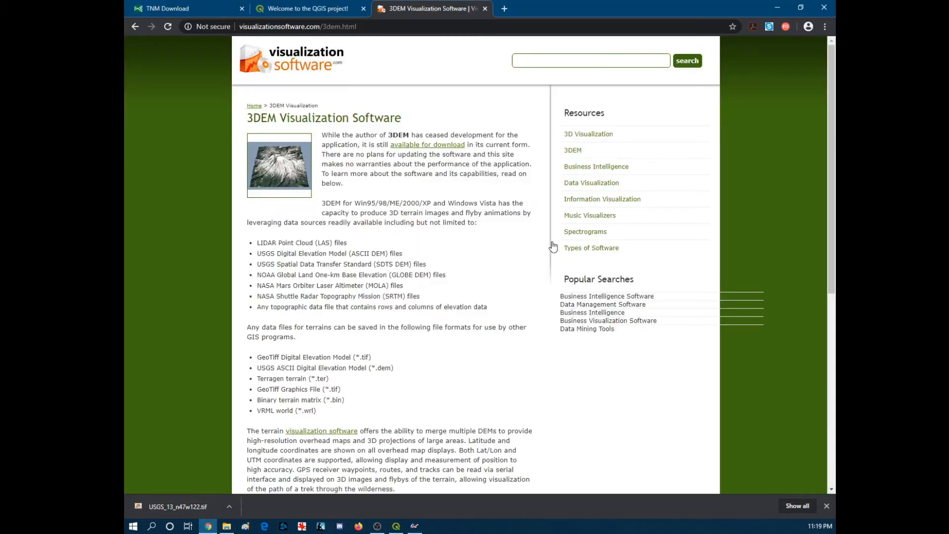
pyautogui.moveTo(424, 295)
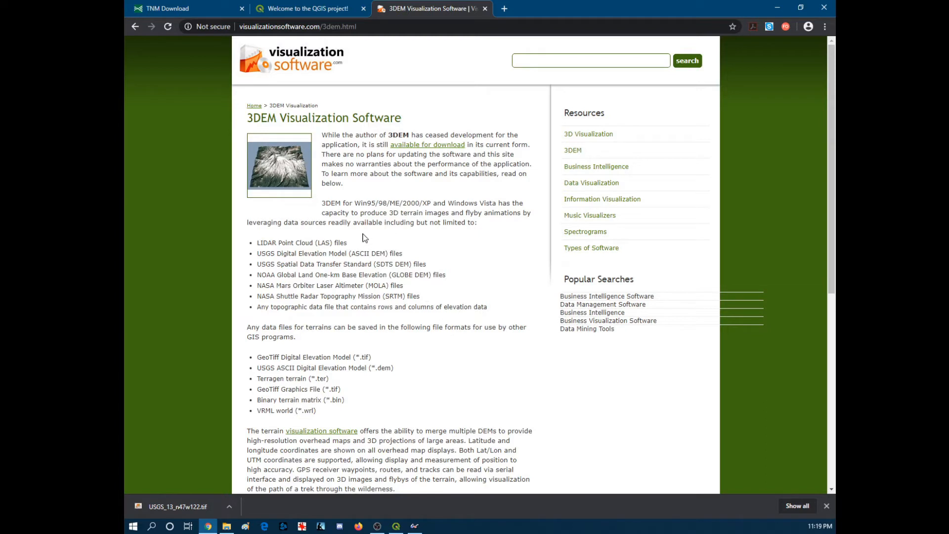
pyautogui.moveTo(424, 265)
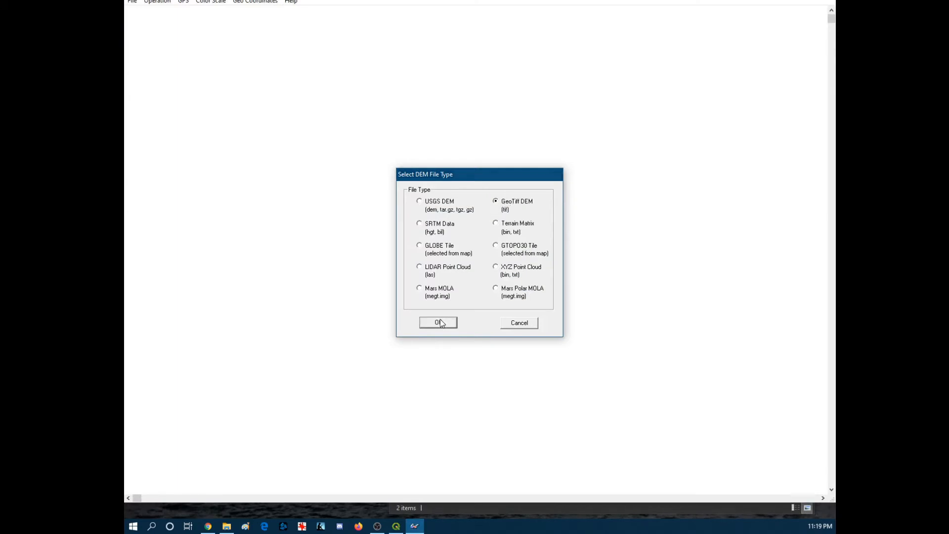
# Confirm the GeoTiff DEM type and load Mount Ranier.tif as a shaded terrain map.
pyautogui.click(438, 322)
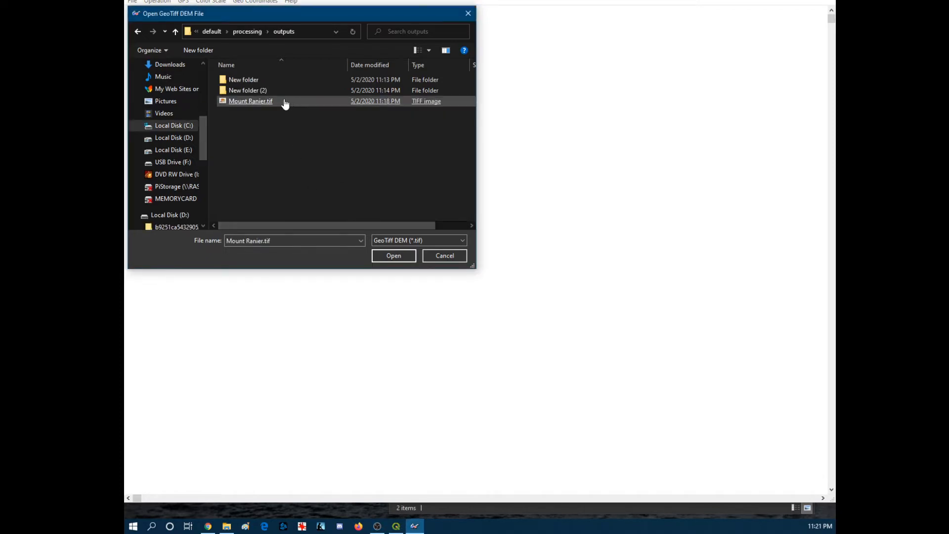
pyautogui.click(393, 255)
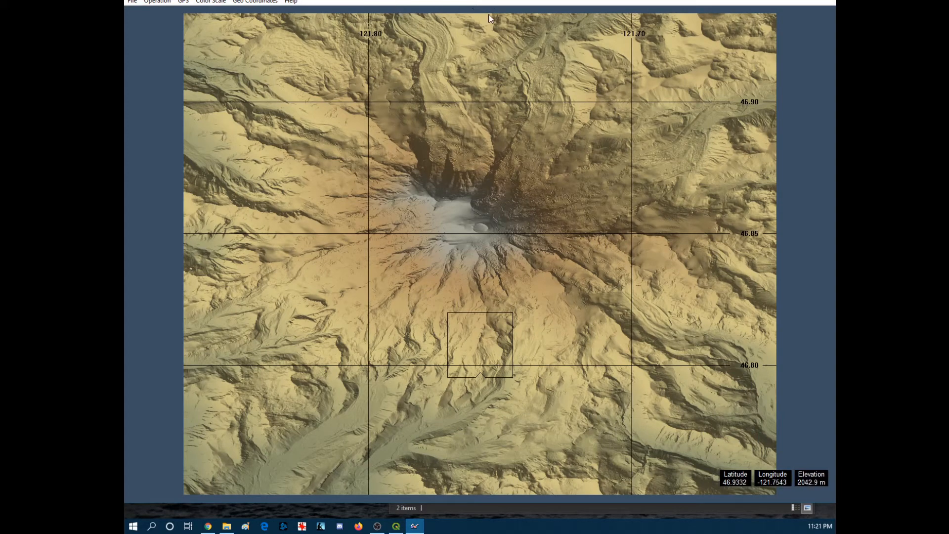
# Save the terrain matrix as a USGS DEM named Mount Rainier in the USGS DEMs folder.
pyautogui.click(131, 2)
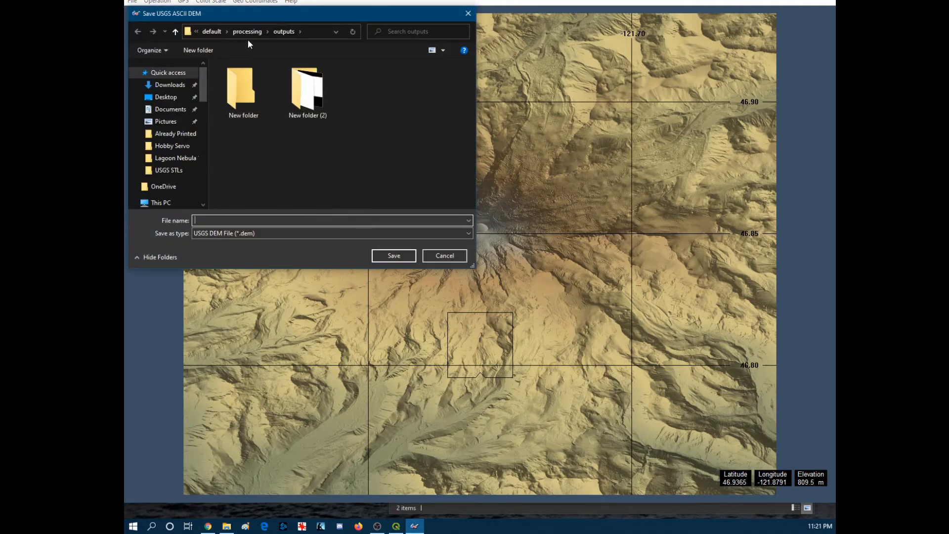
pyautogui.click(169, 170)
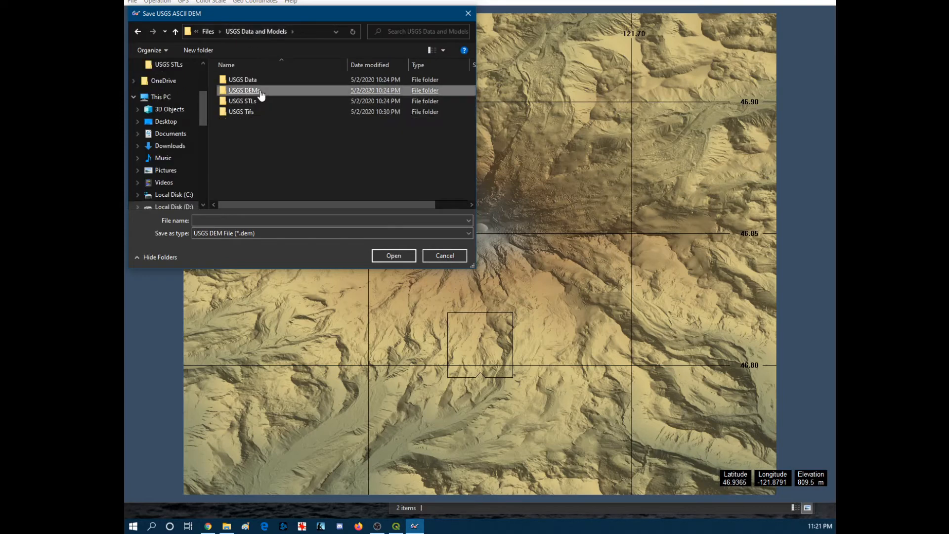
pyautogui.doubleClick(243, 90)
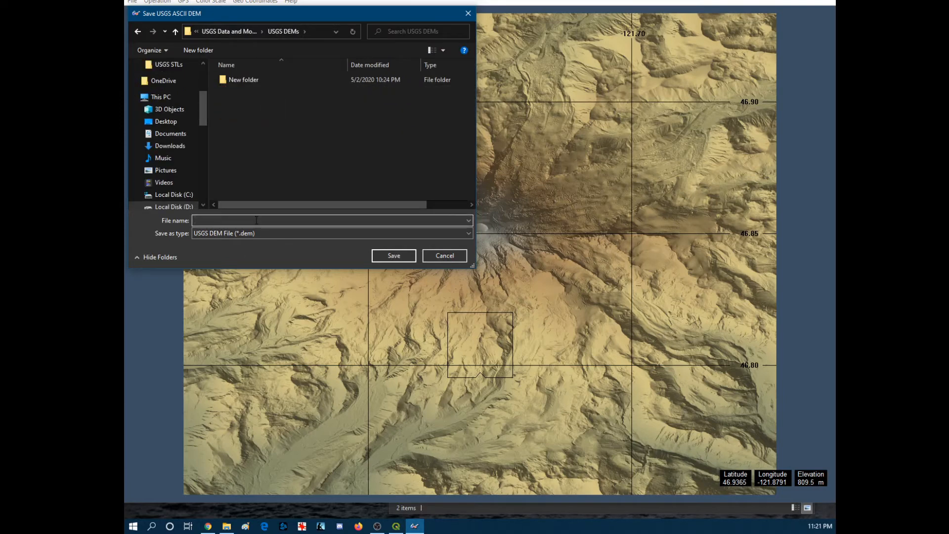
pyautogui.write('Mount')
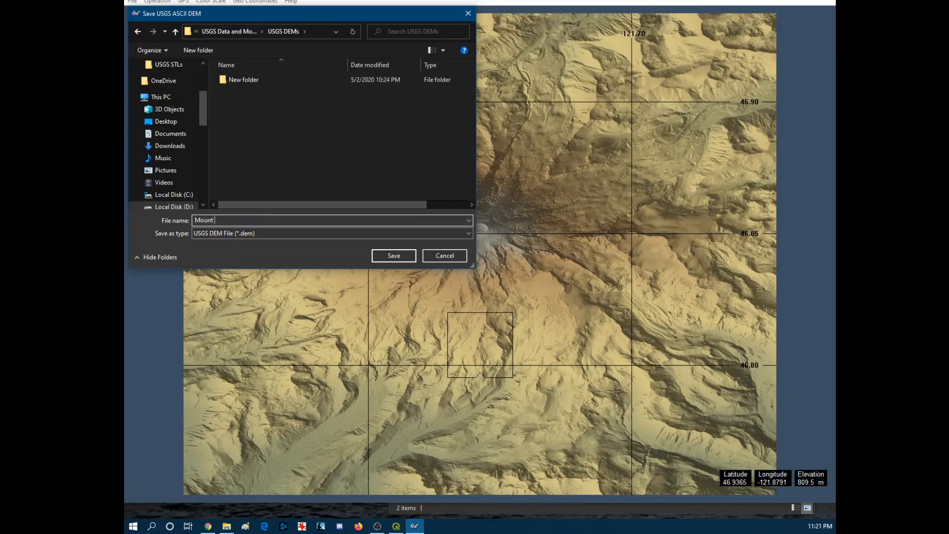
pyautogui.write('Ranier')
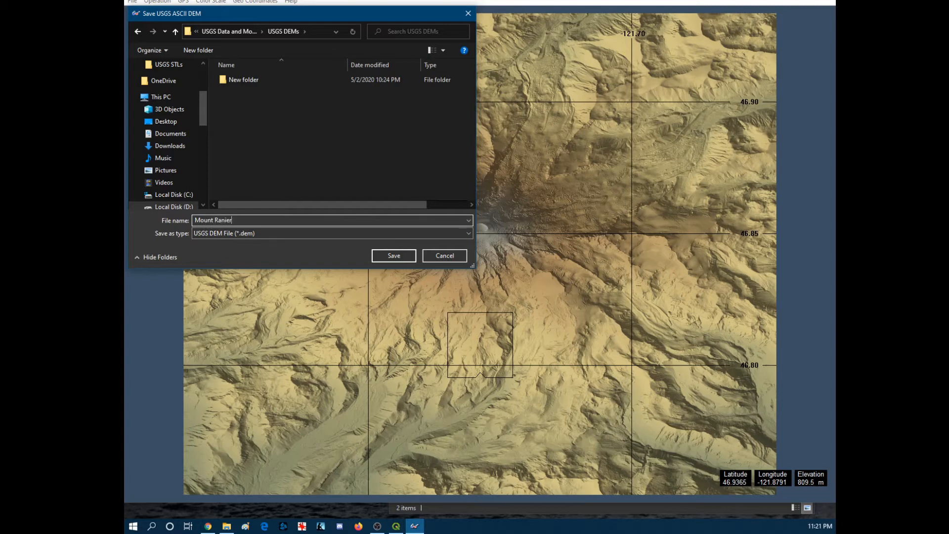
pyautogui.press('Backspace')
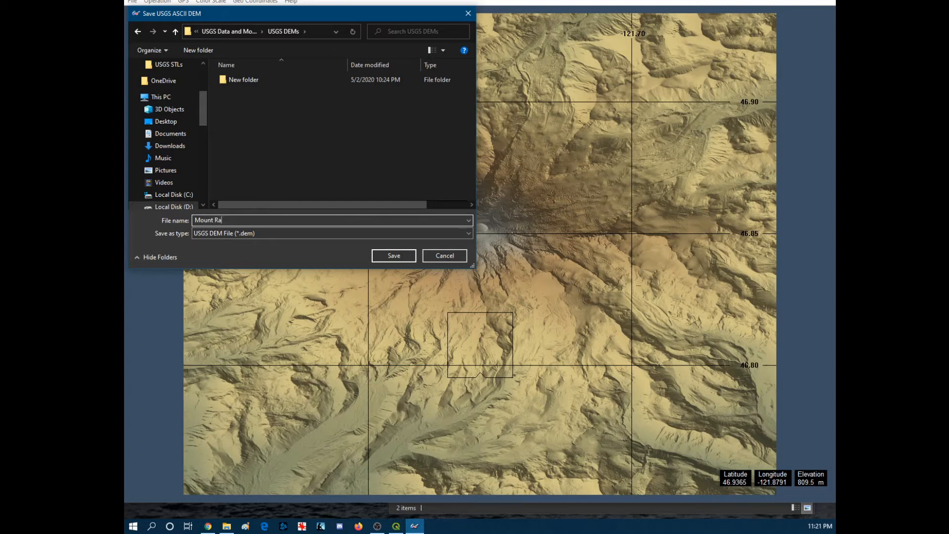
pyautogui.write('inier')
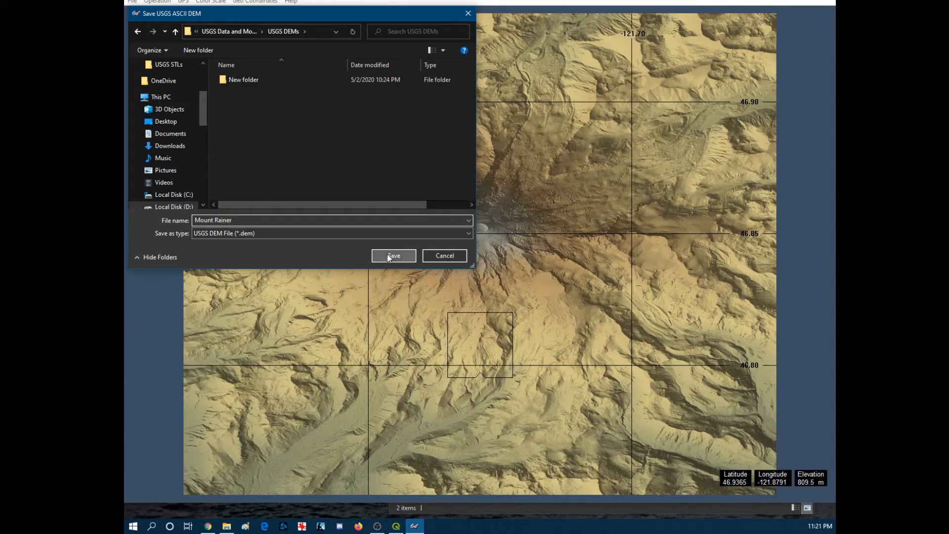
pyautogui.click(392, 255)
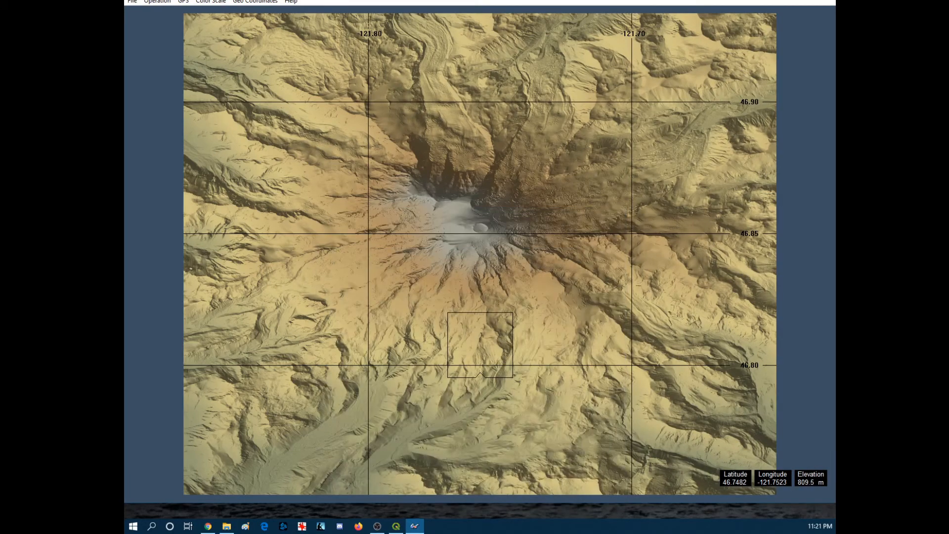
# Return to QGIS and inspect the Mount Ranier layer's context menu, then the Project menu.
pyautogui.click(395, 525)
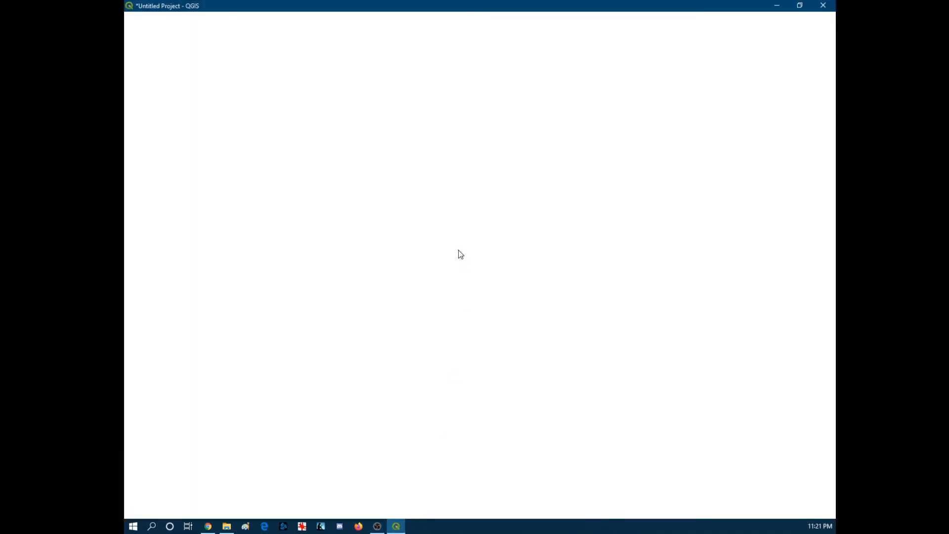
pyautogui.moveTo(327, 394)
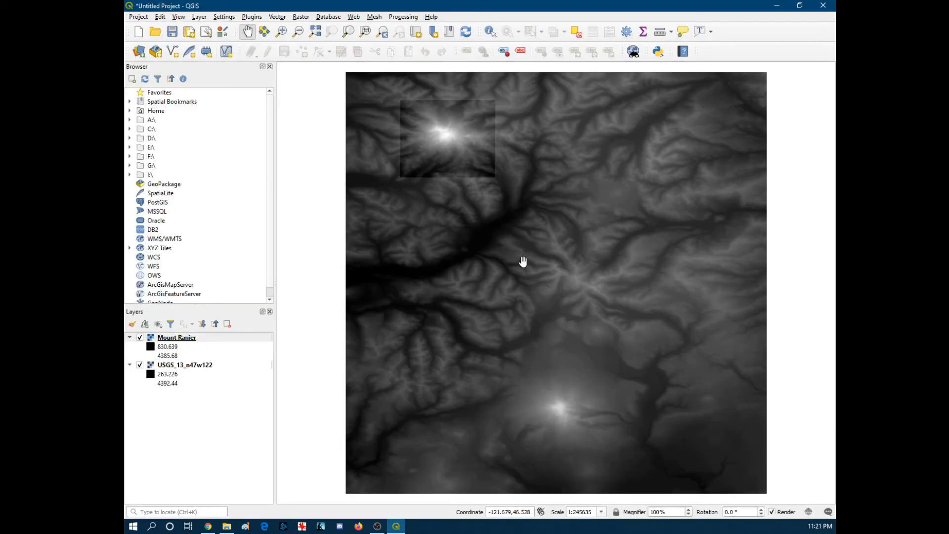
pyautogui.moveTo(195, 241)
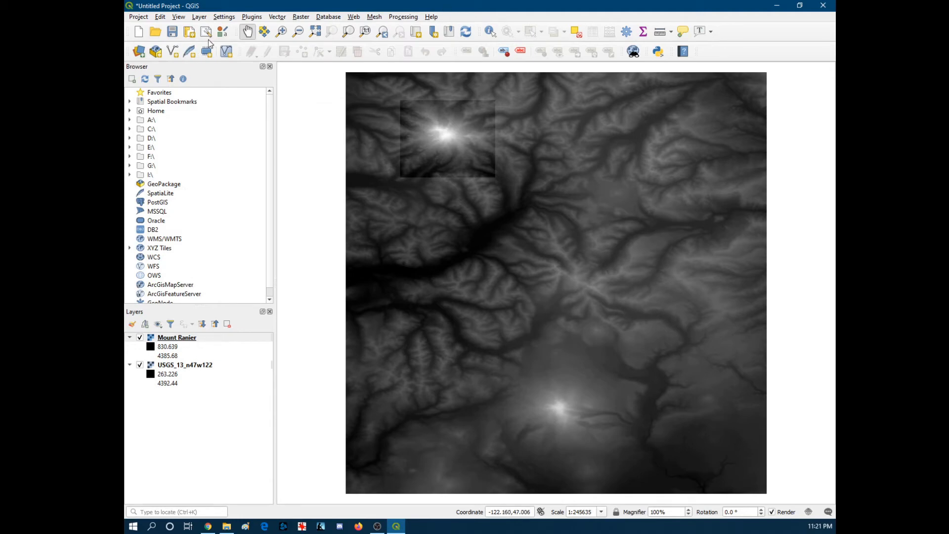
pyautogui.rightClick(177, 337)
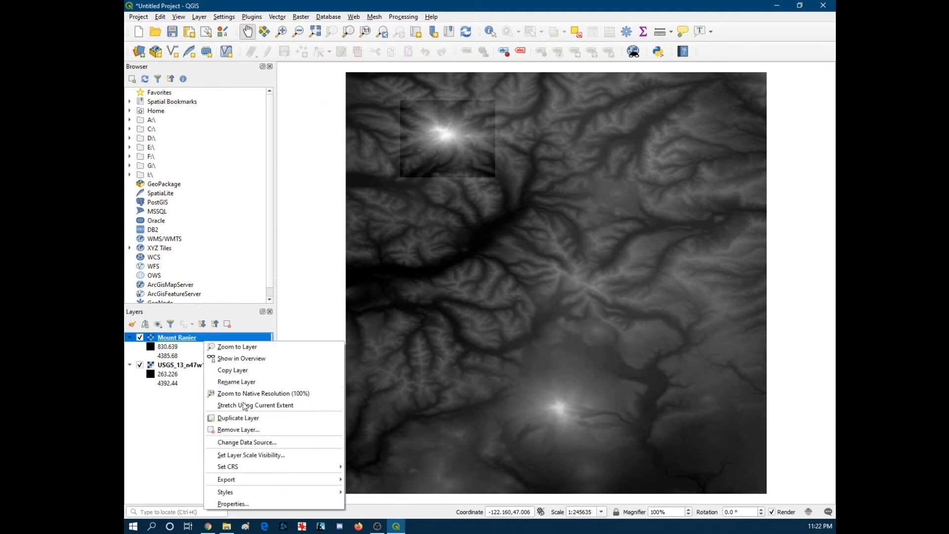
pyautogui.moveTo(238, 429)
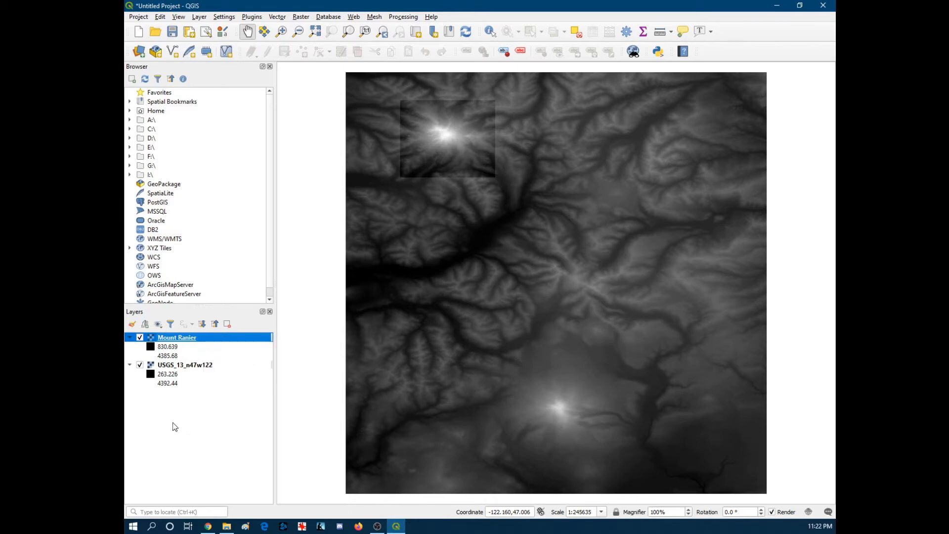
pyautogui.click(184, 364)
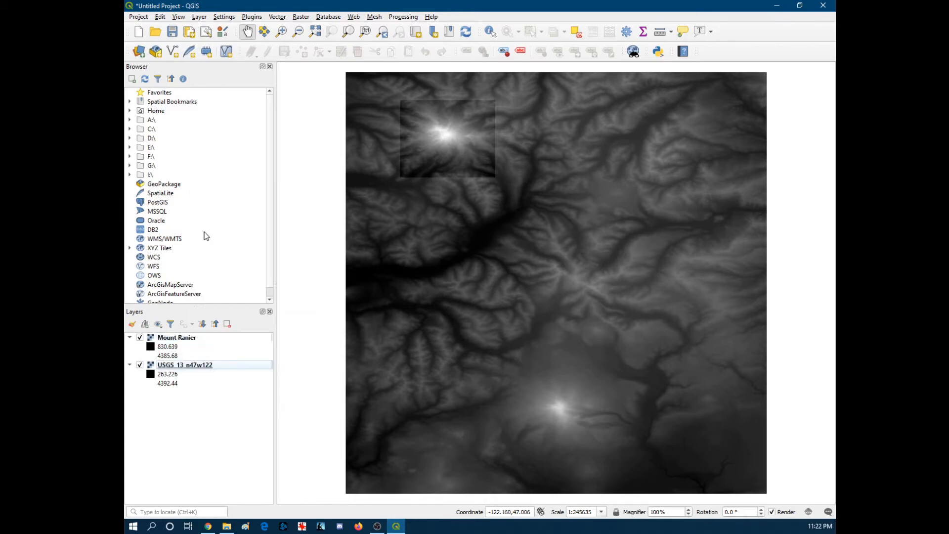
pyautogui.rightClick(176, 337)
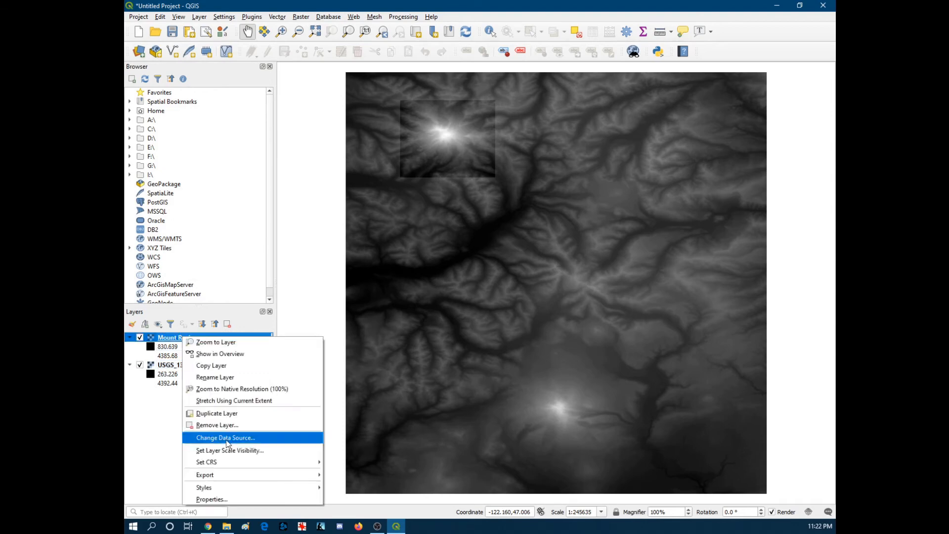
pyautogui.moveTo(207, 462)
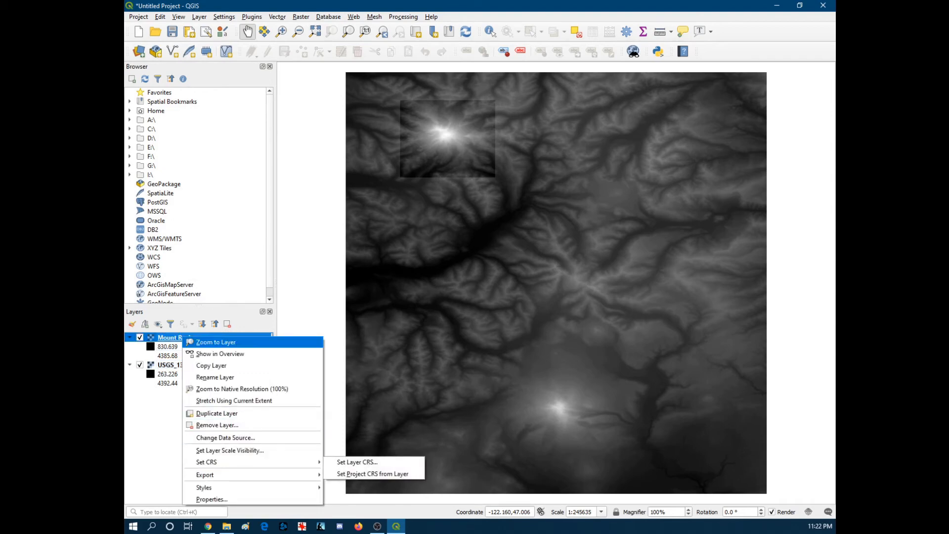
pyautogui.click(138, 17)
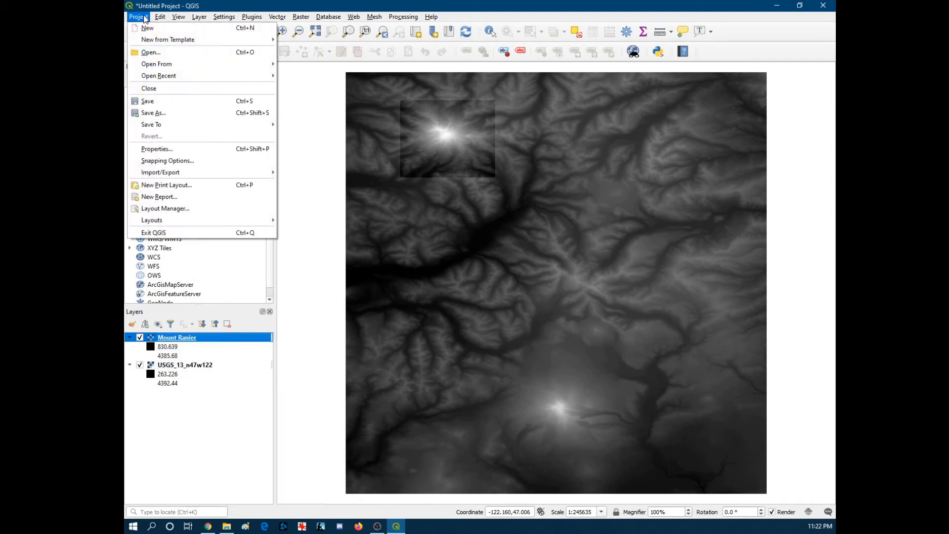
# Discard the unsaved project to leave a fresh untitled project with no layers.
pyautogui.click(147, 28)
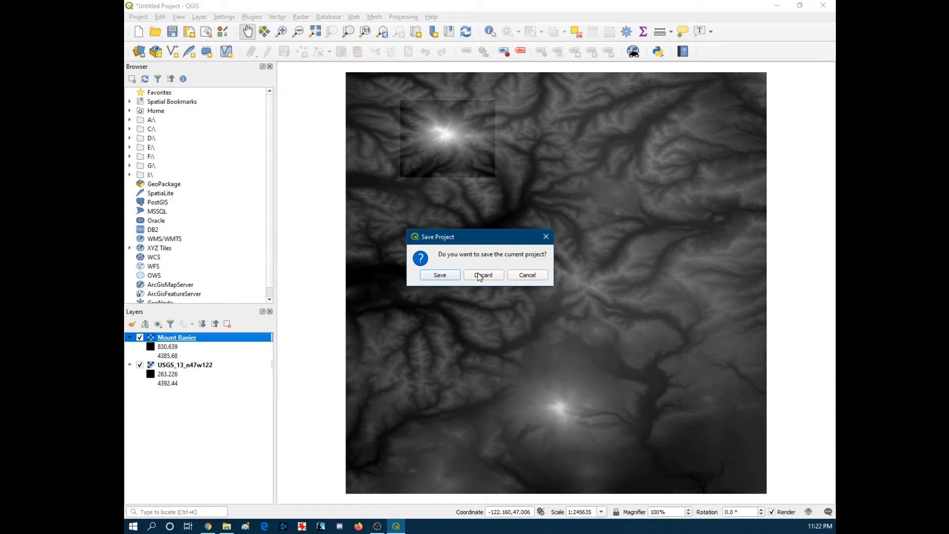
pyautogui.click(483, 274)
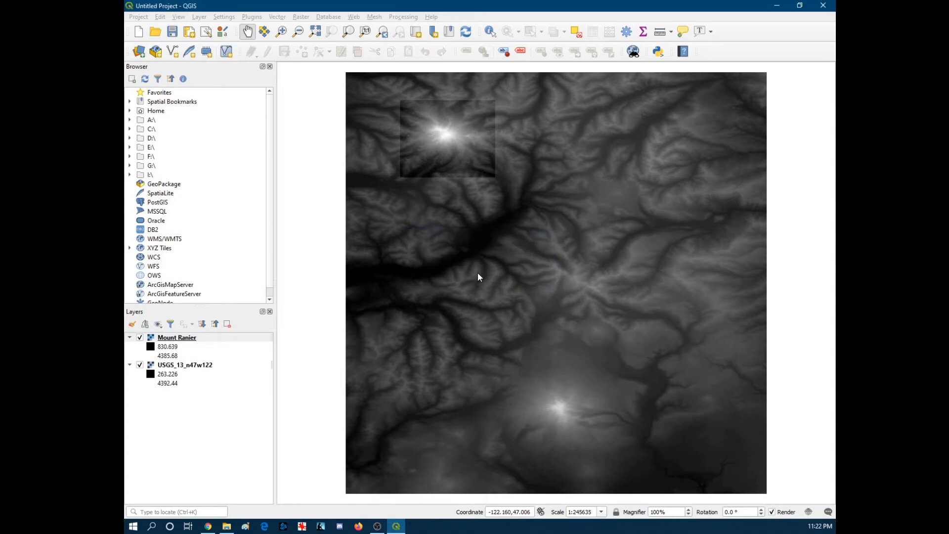
pyautogui.moveTo(643, 316)
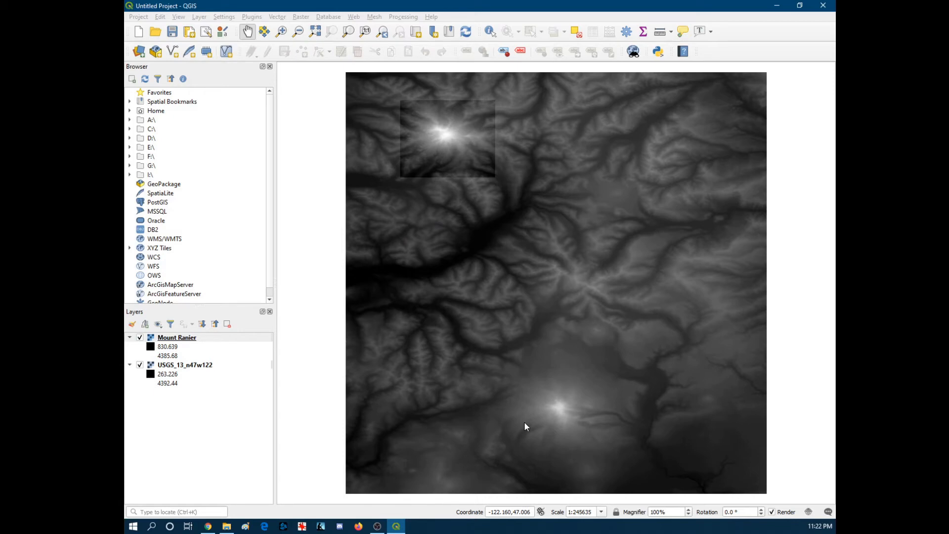
pyautogui.click(139, 50)
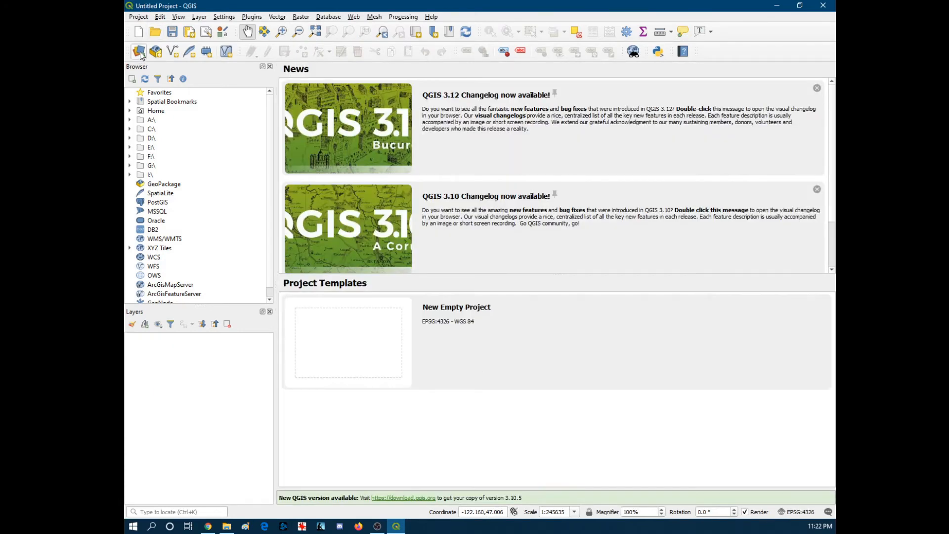
# Browse the Raster data source to the USGS DEMs folder and choose Mount Rainier.dem.
pyautogui.click(138, 51)
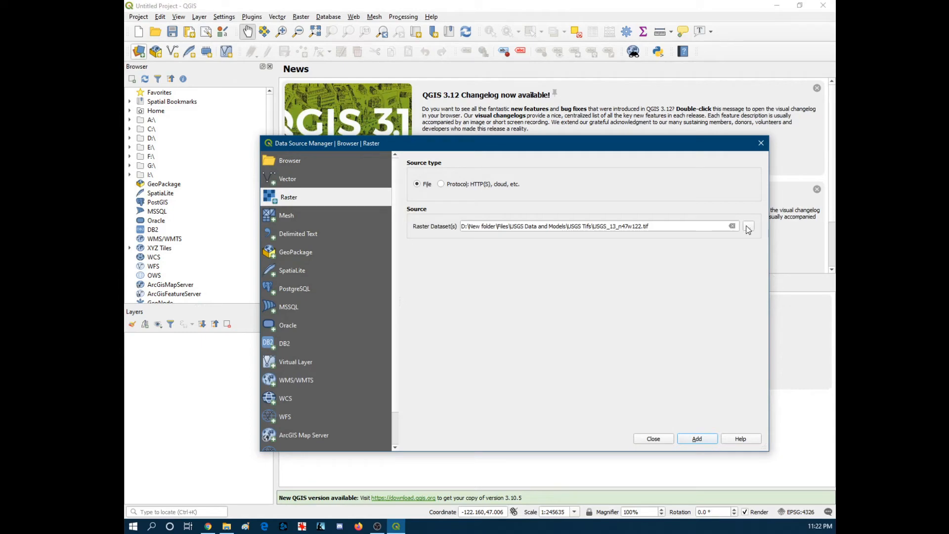
pyautogui.click(748, 226)
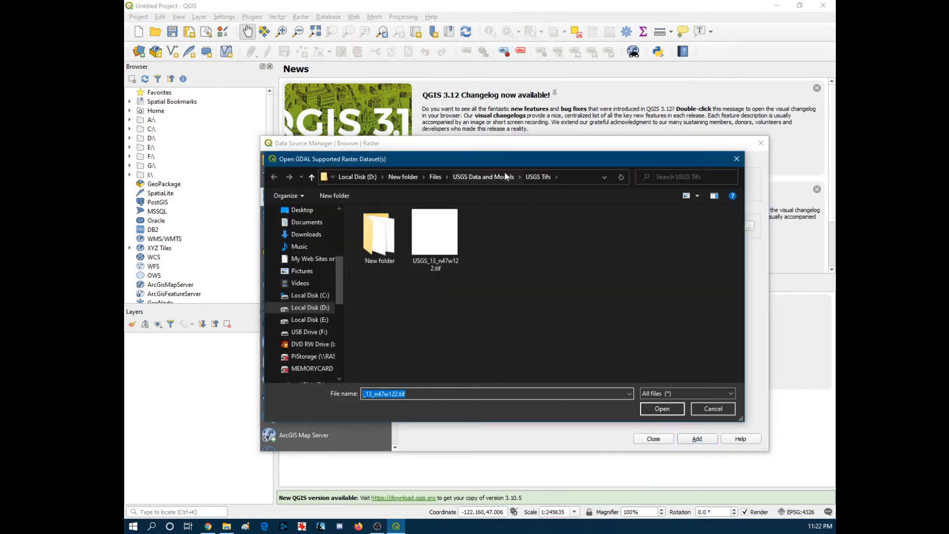
pyautogui.click(541, 176)
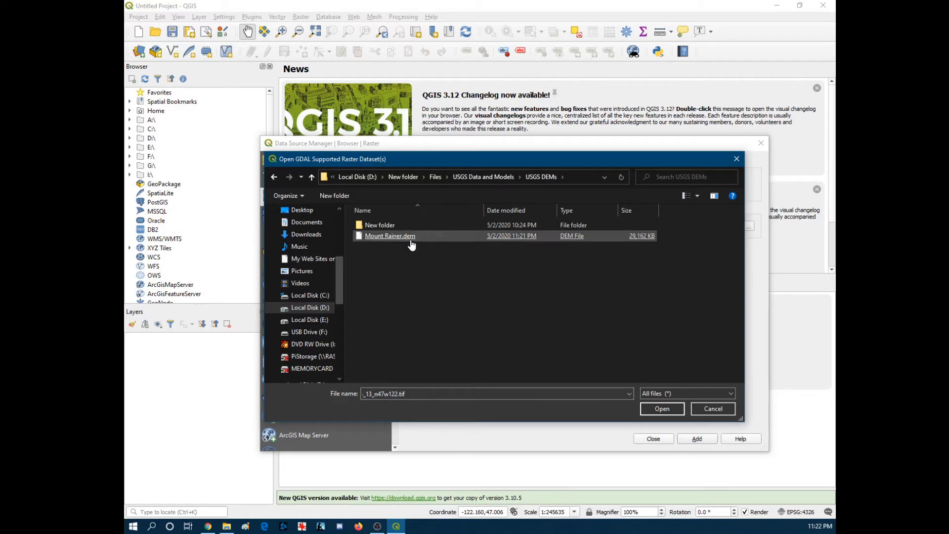
pyautogui.click(661, 408)
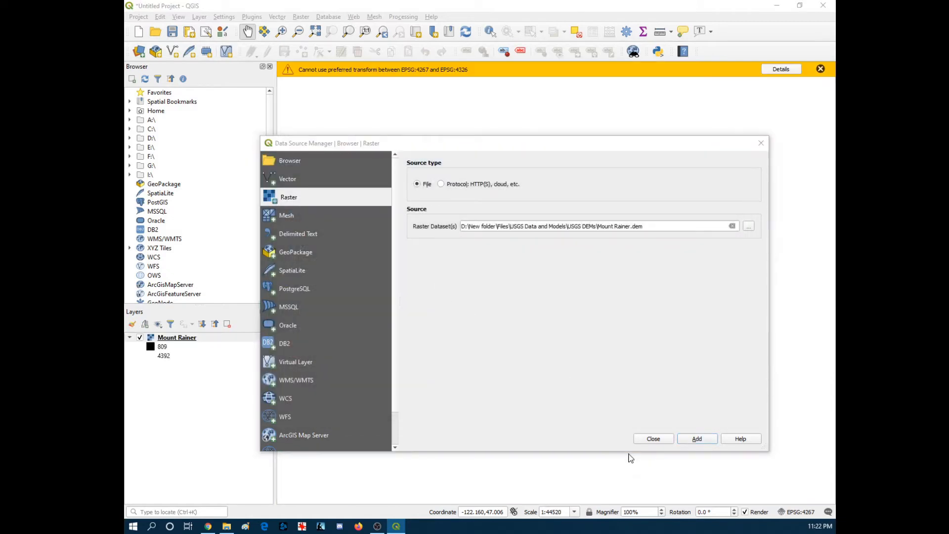
# Add the DEM layer and pick the NAD27 to WGS 84 (68) EPSG:8621 Oregon and Washington transformation.
pyautogui.click(696, 437)
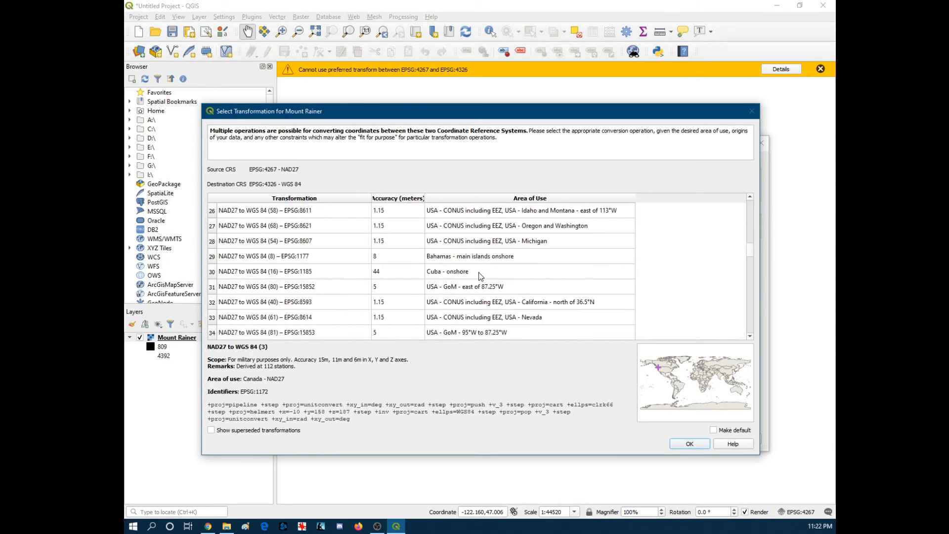
pyautogui.scroll(-3)
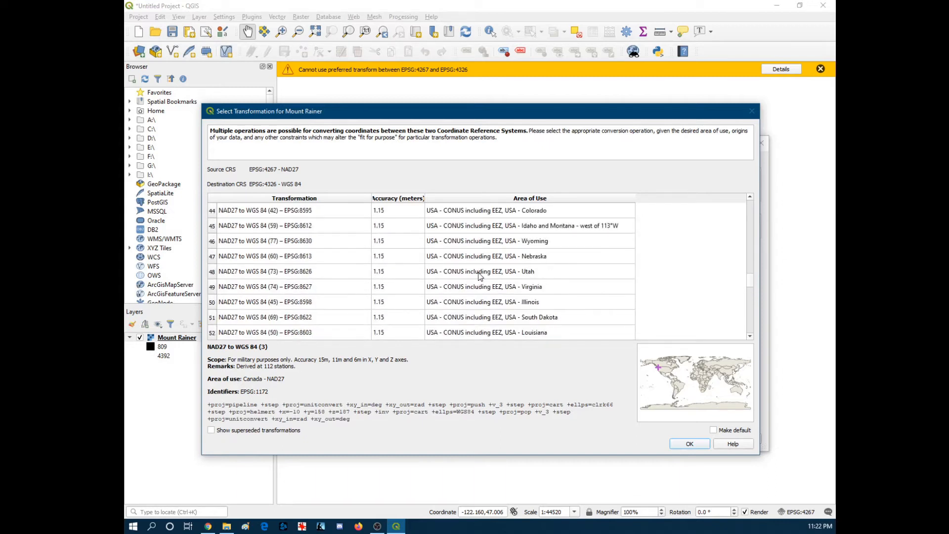
pyautogui.scroll(-3)
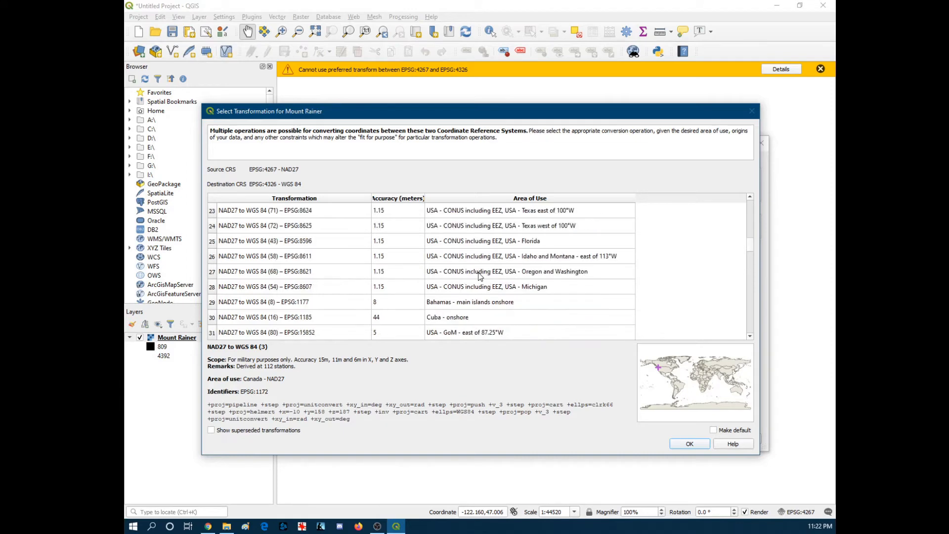
pyautogui.scroll(3)
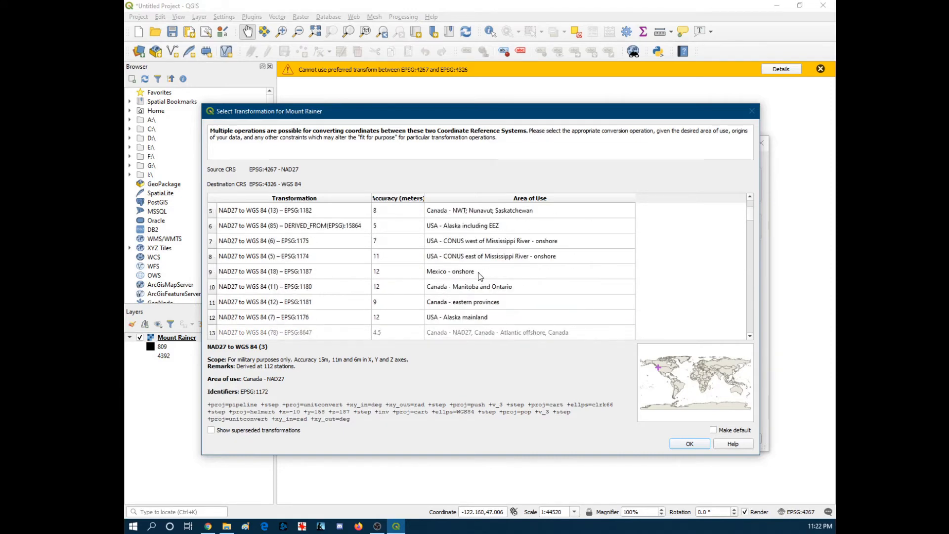
pyautogui.scroll(-3)
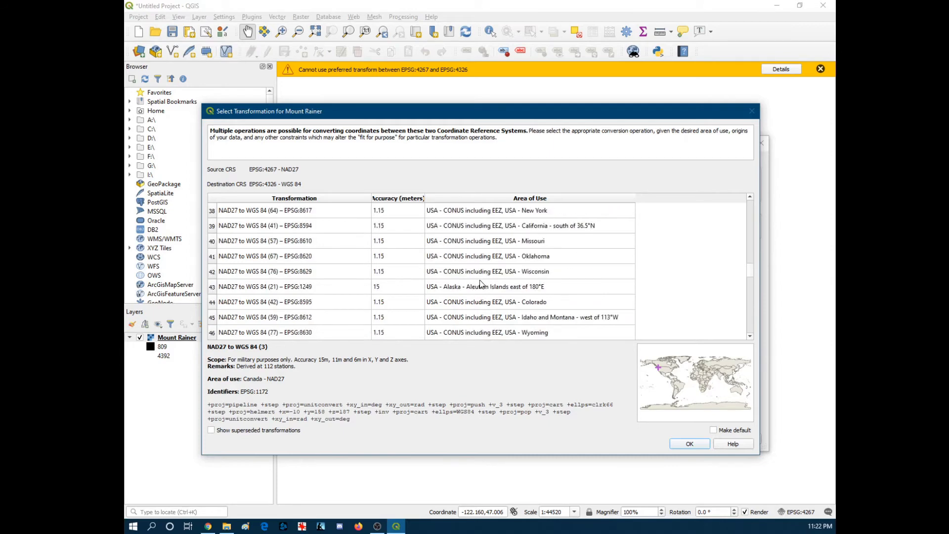
pyautogui.scroll(-3)
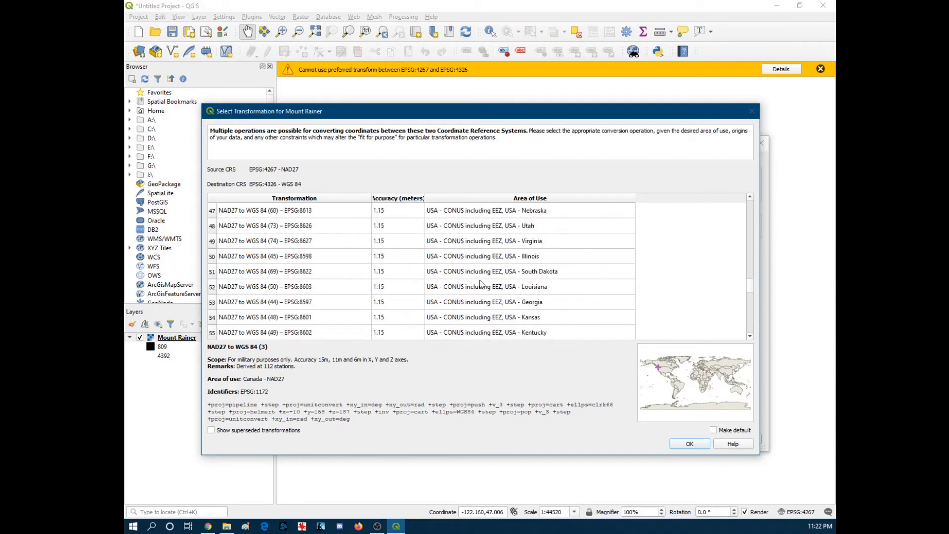
pyautogui.scroll(-3)
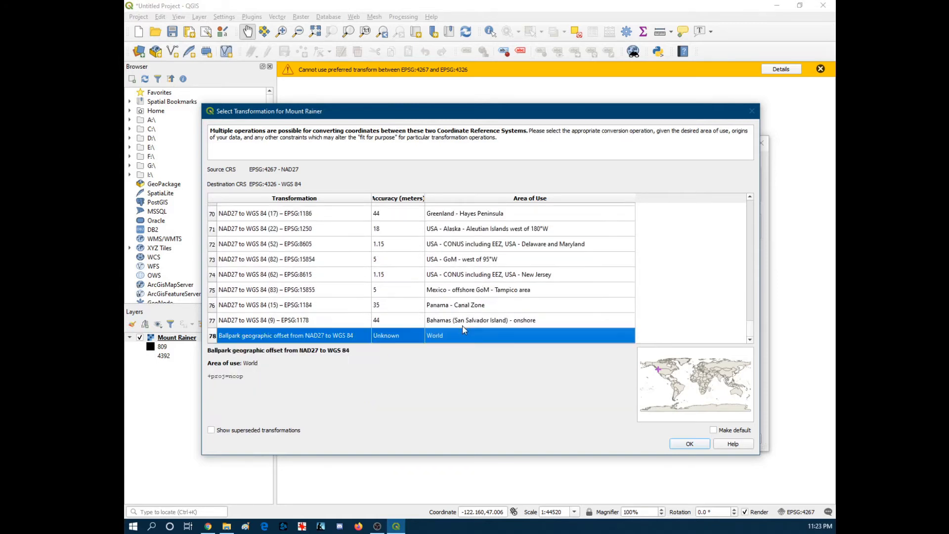
pyautogui.moveTo(531, 303)
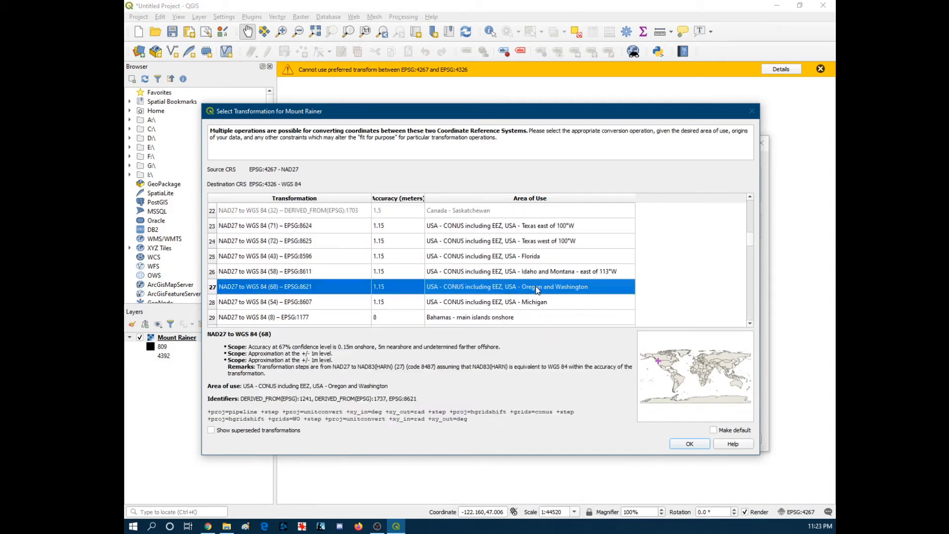
pyautogui.click(689, 443)
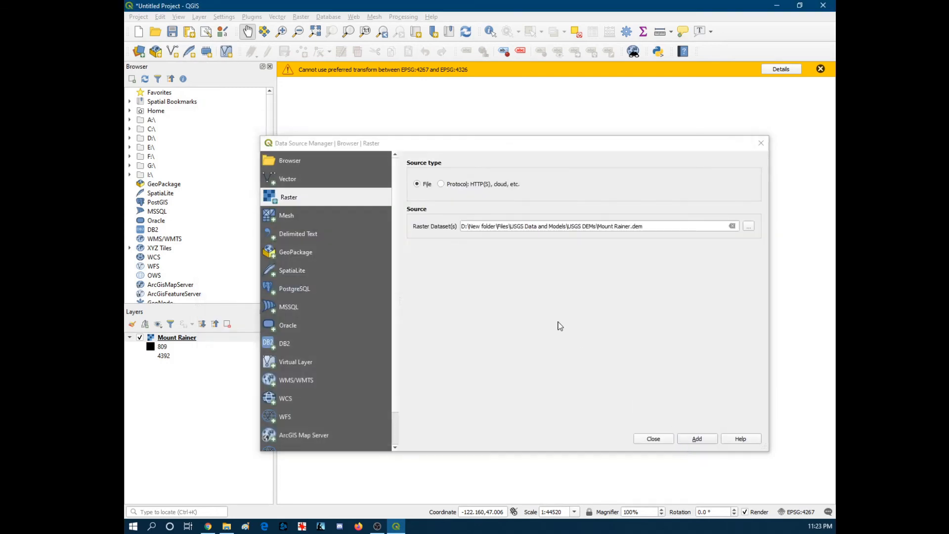
pyautogui.moveTo(676, 408)
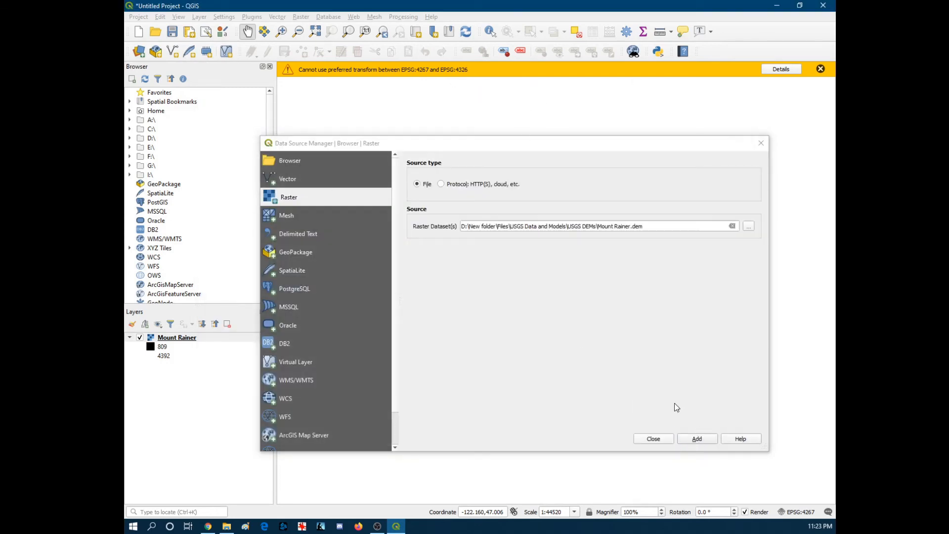
pyautogui.moveTo(525, 130)
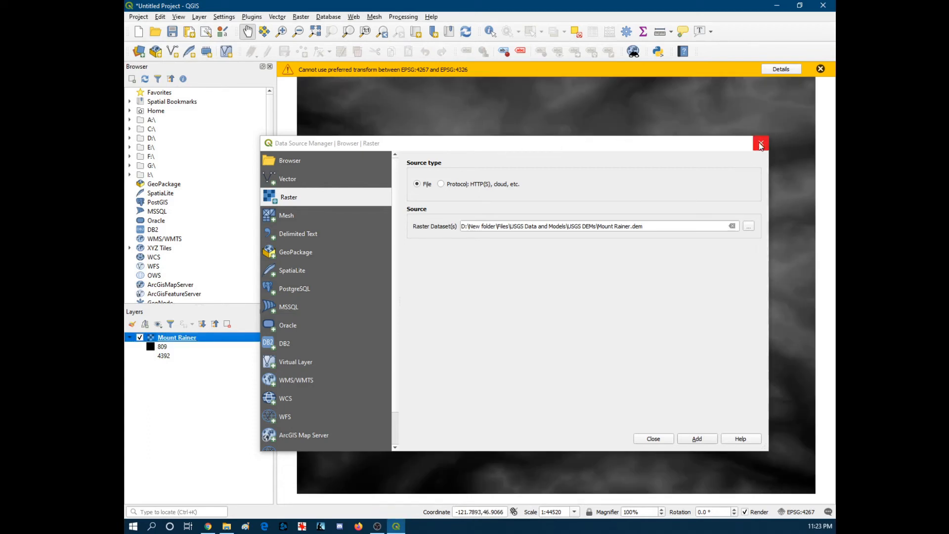
# Close the Data Source Manager so the grayscale Mount Rainier DEM fills the canvas.
pyautogui.click(761, 143)
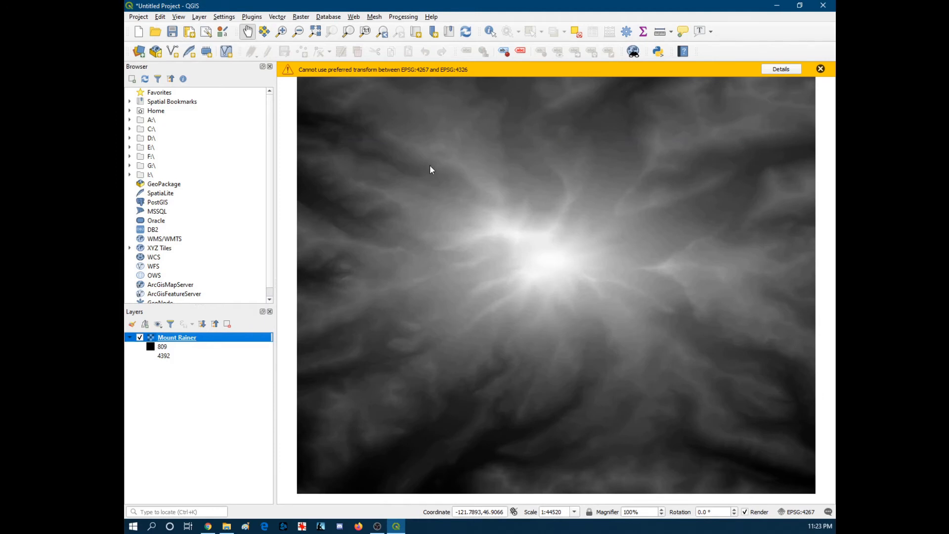
pyautogui.moveTo(425, 138)
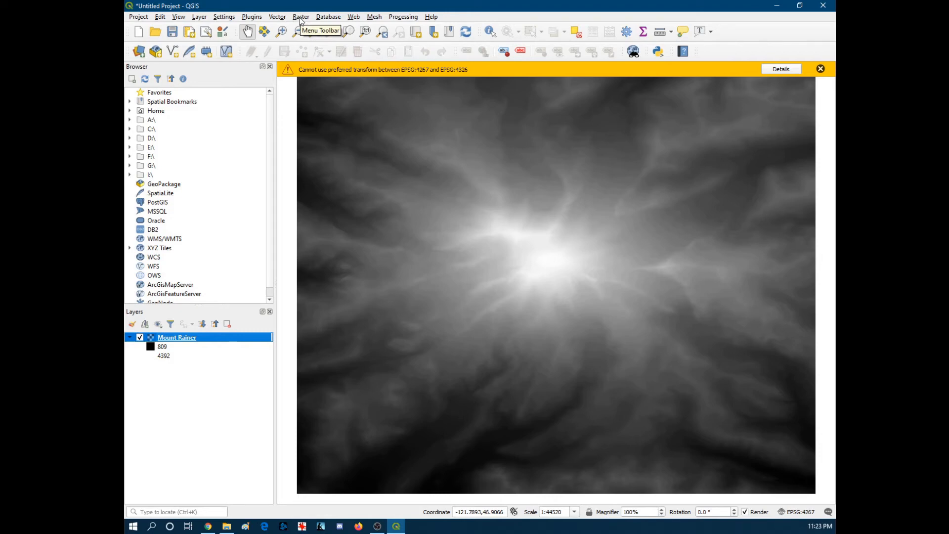
pyautogui.moveTo(295, 23)
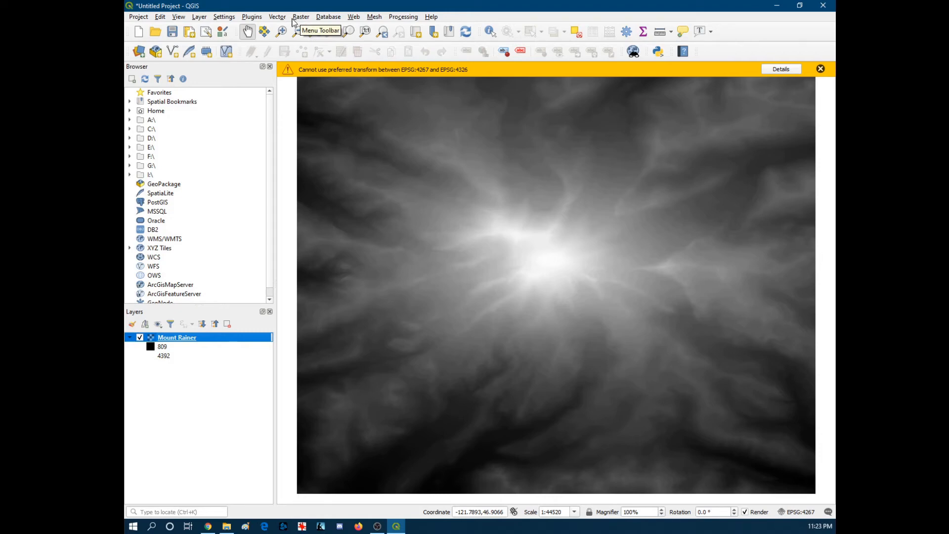
pyautogui.click(251, 17)
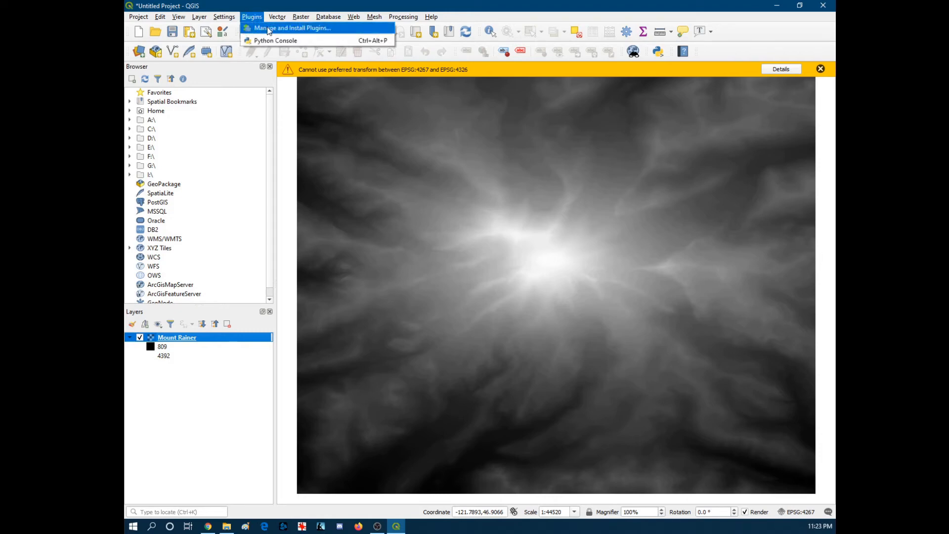
pyautogui.click(292, 27)
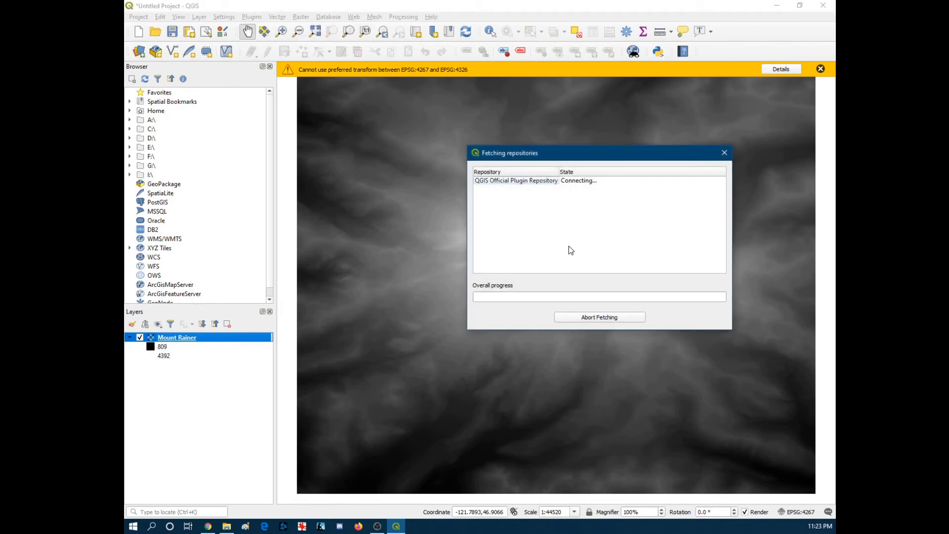
pyautogui.moveTo(524, 192)
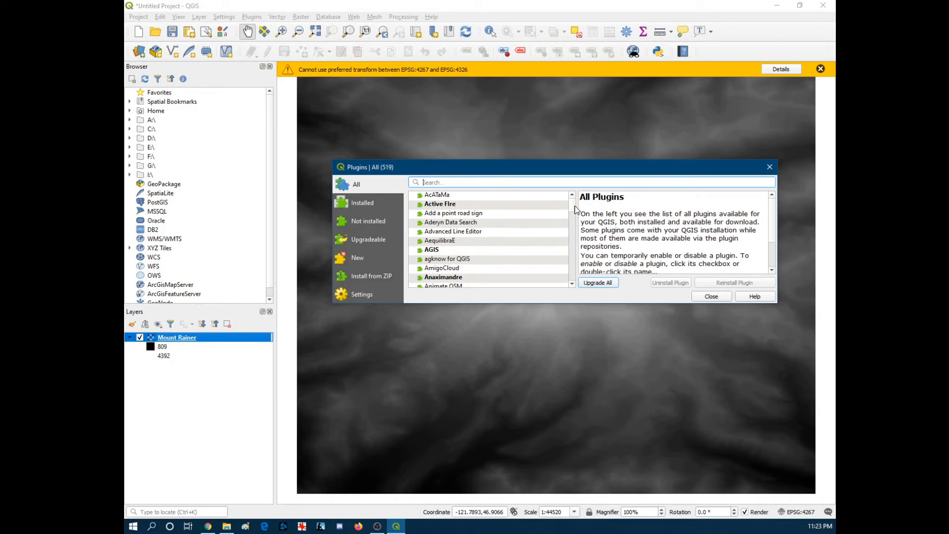
pyautogui.scroll(-3)
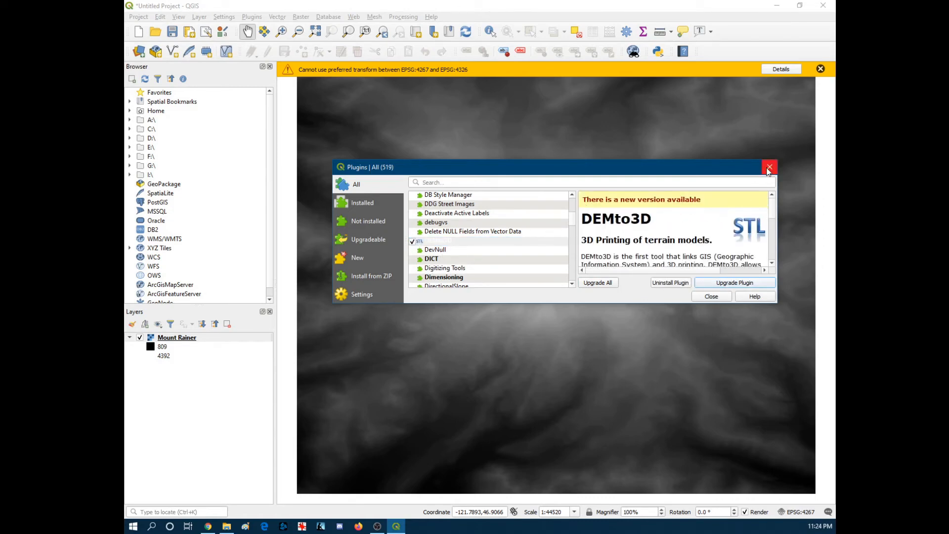
pyautogui.moveTo(424, 139)
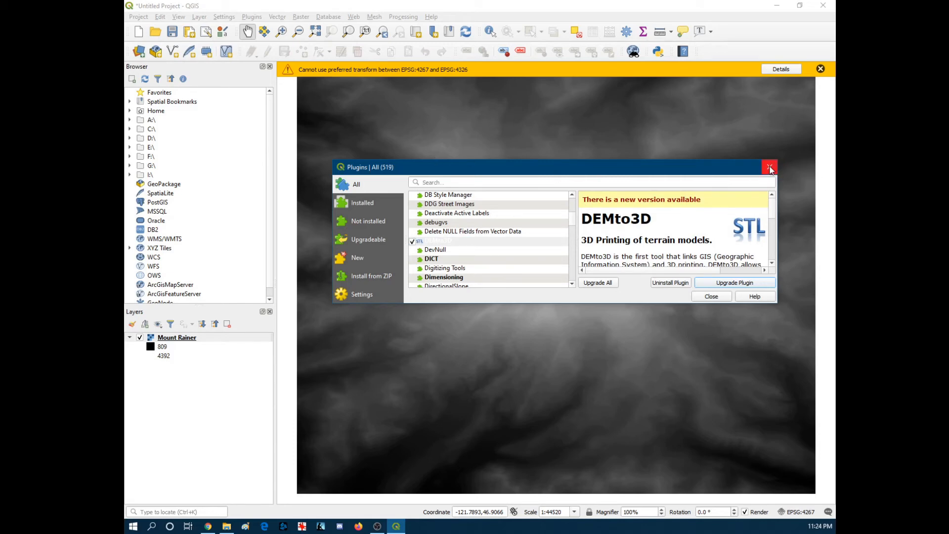
pyautogui.click(769, 167)
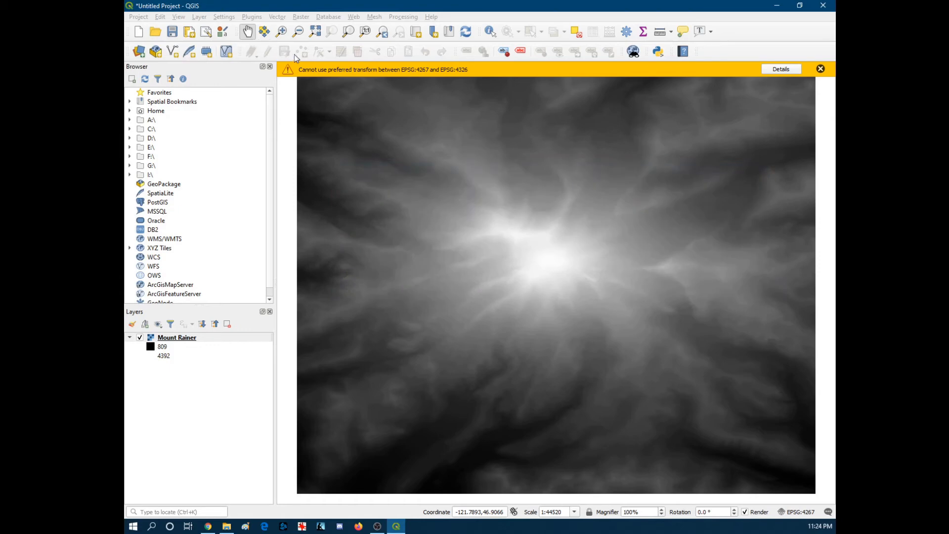
pyautogui.moveTo(302, 23)
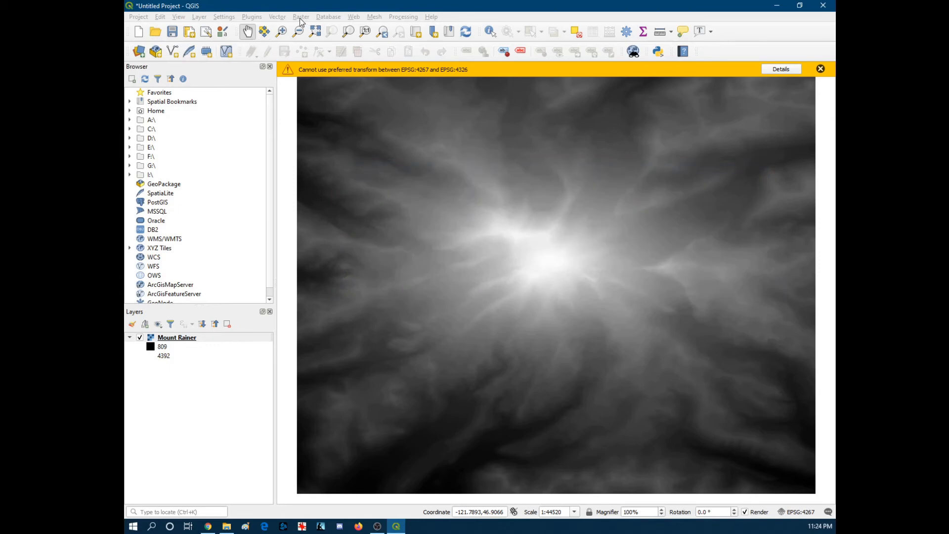
# Start DEMto3D printing from the Raster menu and outline the terrain area as the print extent.
pyautogui.click(300, 16)
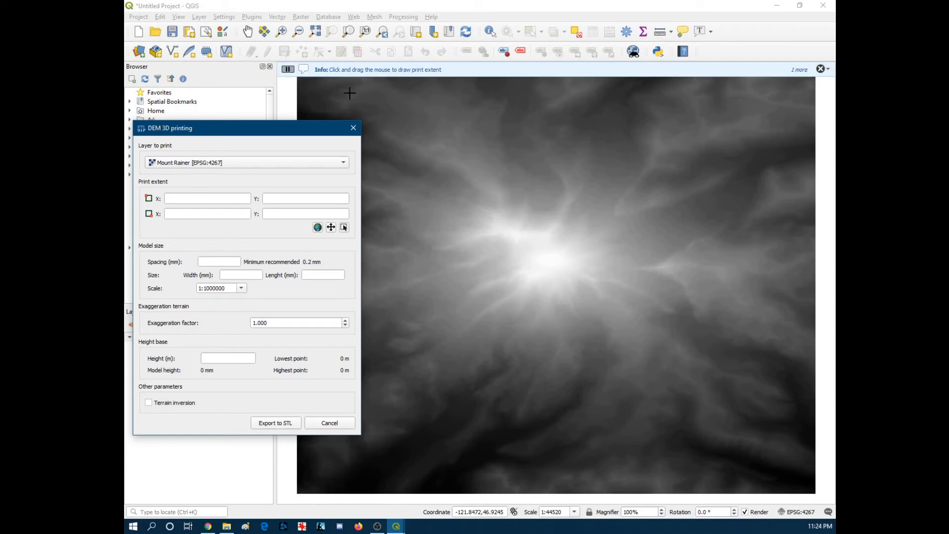
pyautogui.moveTo(342, 87)
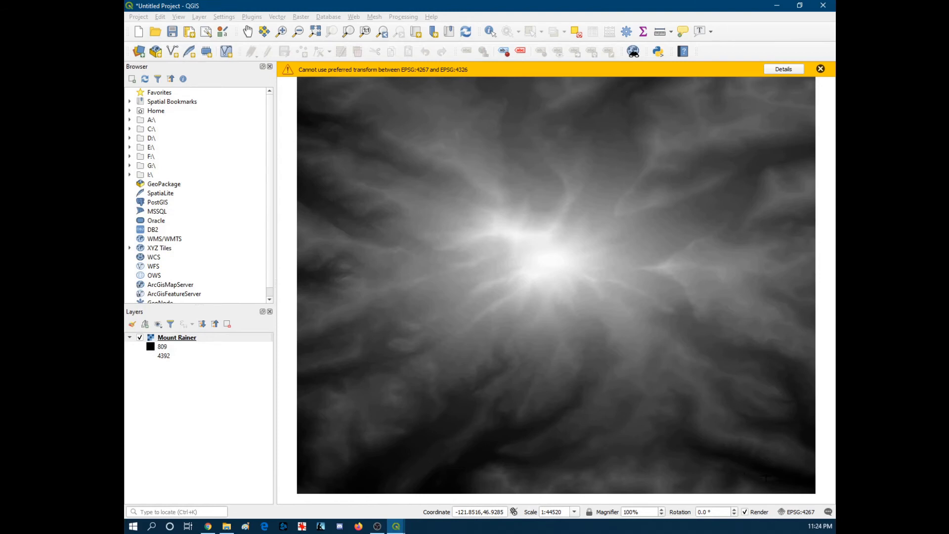
pyautogui.moveTo(766, 478)
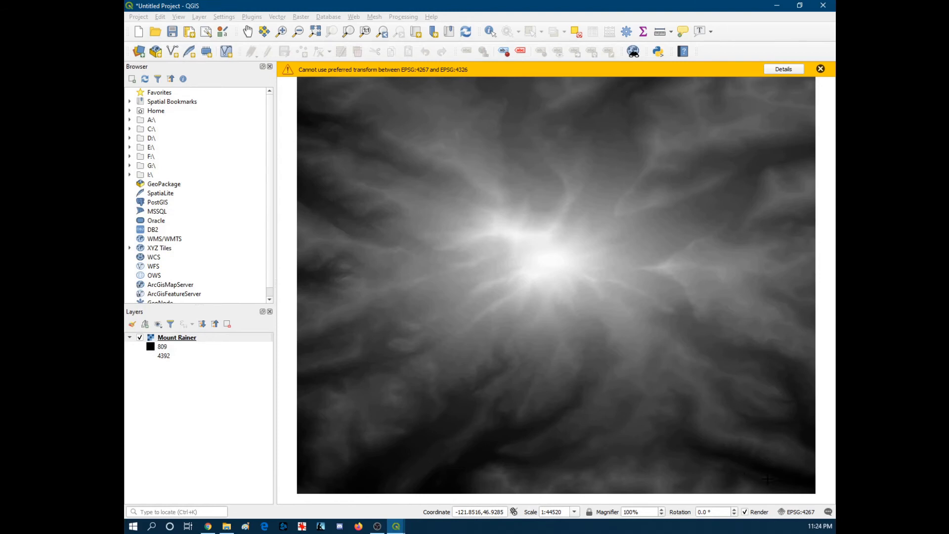
pyautogui.moveTo(339, 86); pyautogui.dragTo(769, 480)
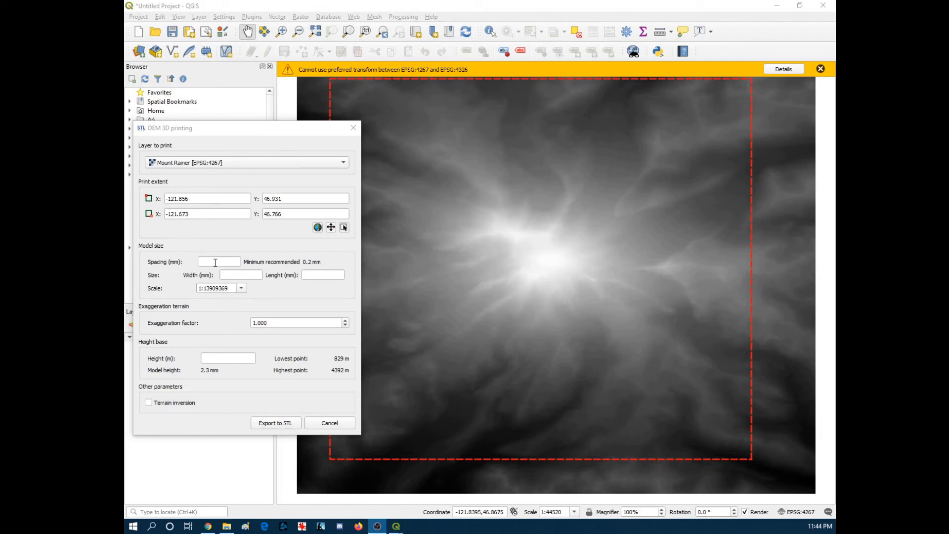
# Enter spacing 0.2 mm, width 150 mm and base height 800 m, giving length 166.24 mm at 1:83670.
pyautogui.write('0.2')
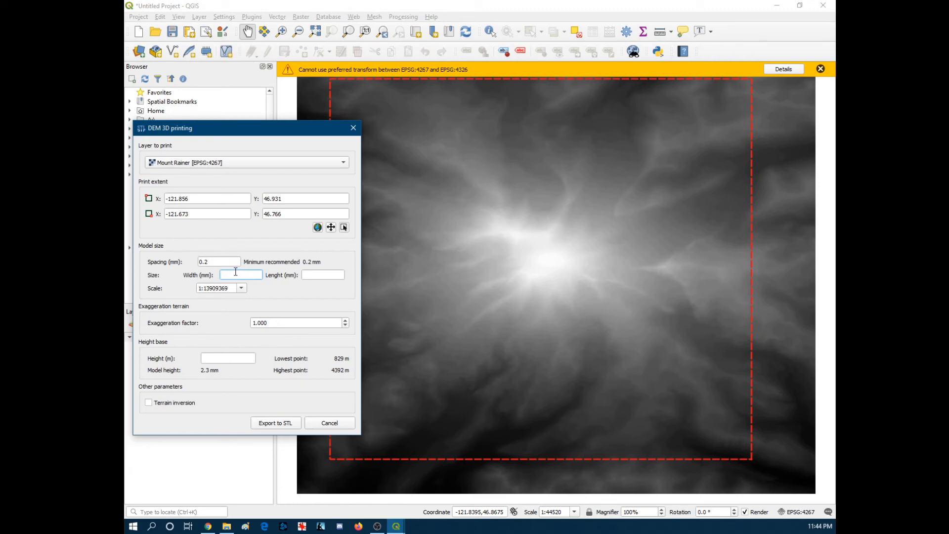
pyautogui.write('150')
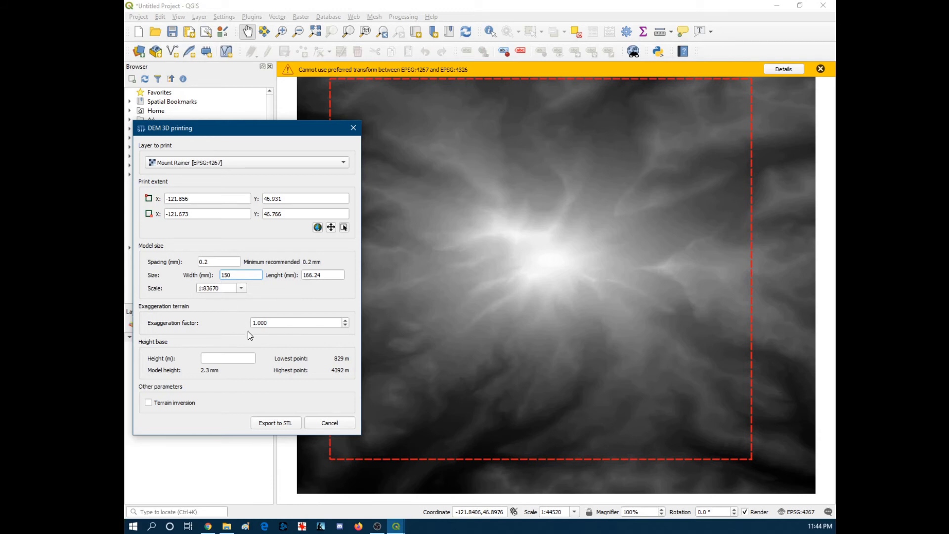
pyautogui.click(296, 323)
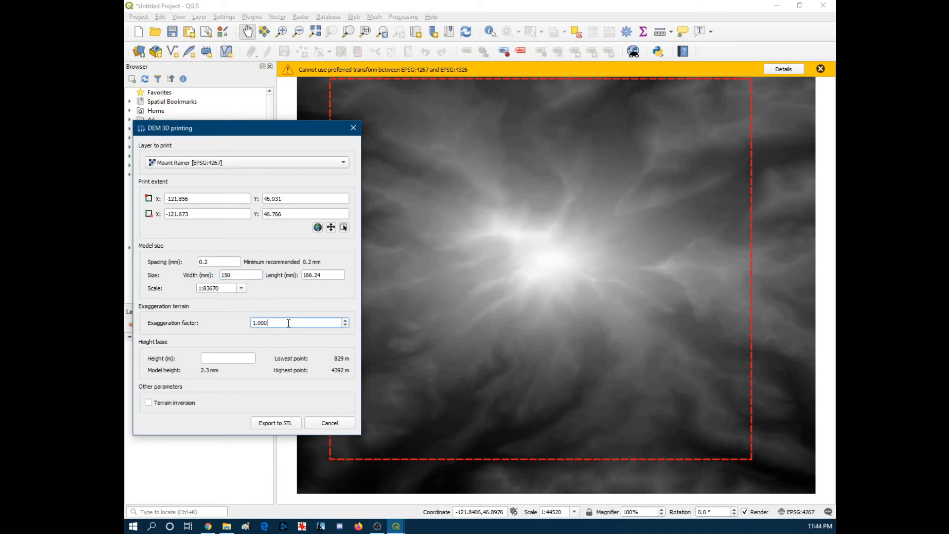
pyautogui.click(227, 357)
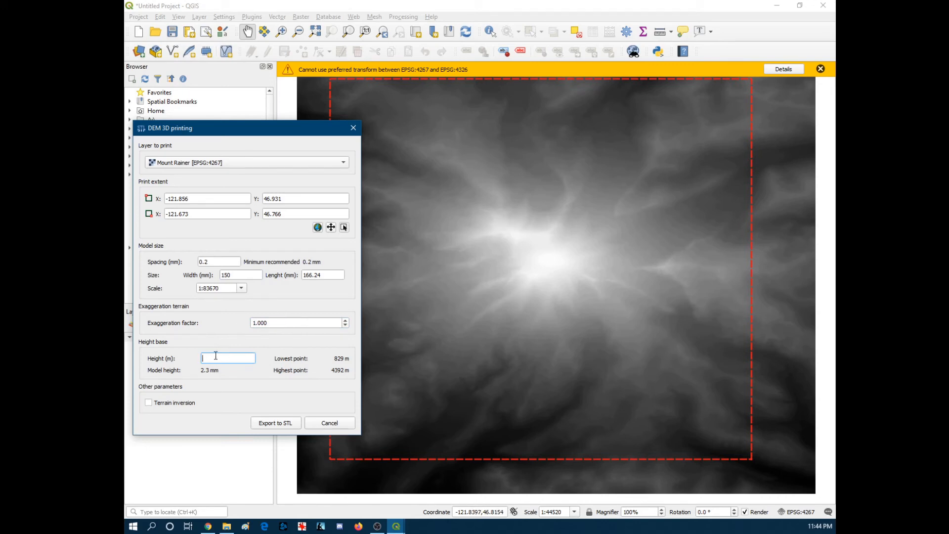
pyautogui.write('800')
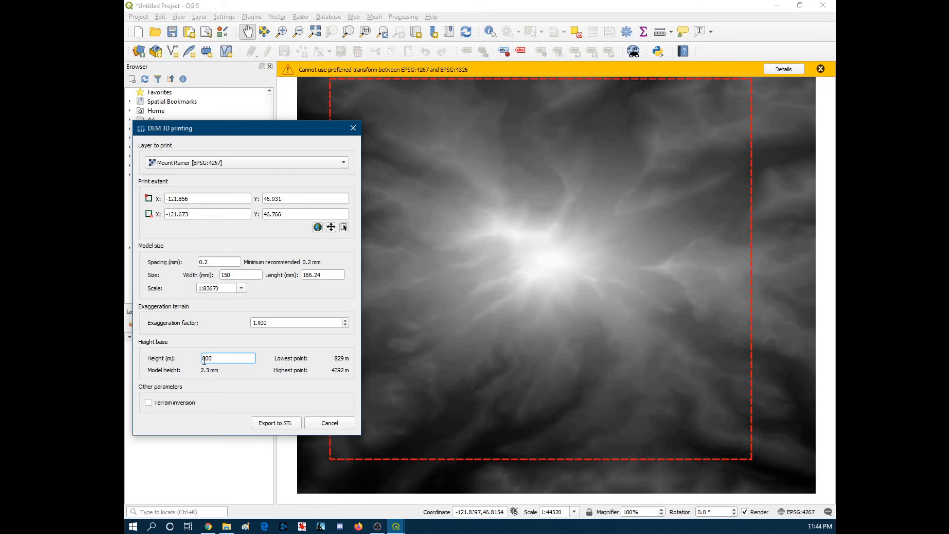
pyautogui.click(219, 261)
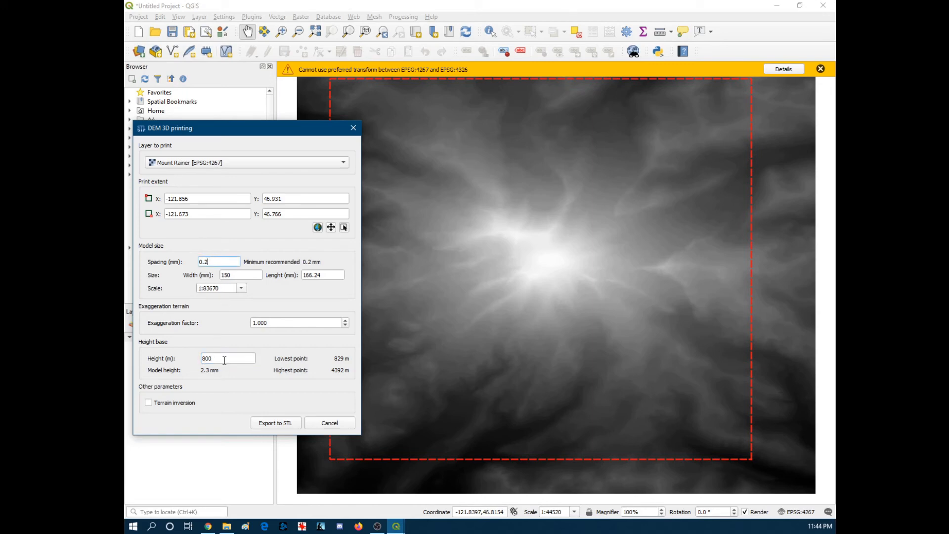
pyautogui.click(227, 358)
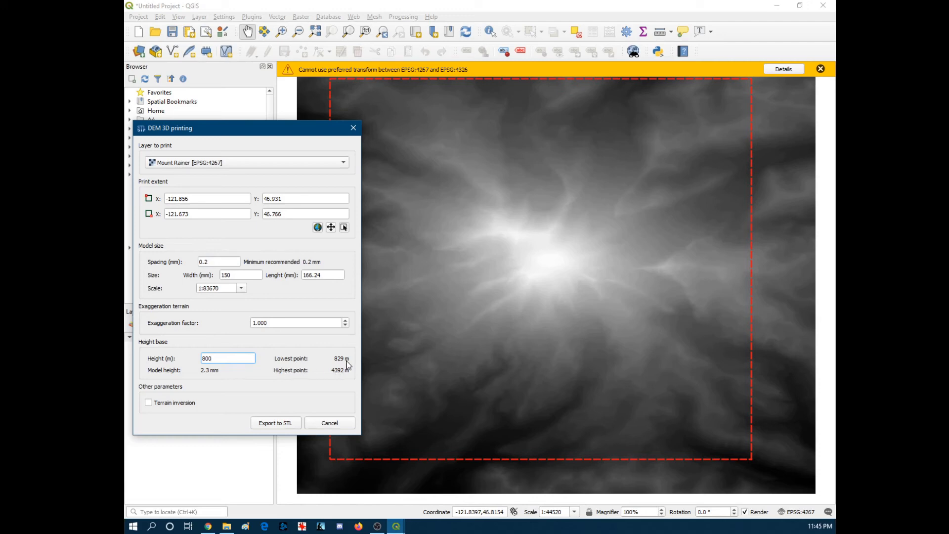
pyautogui.click(227, 357)
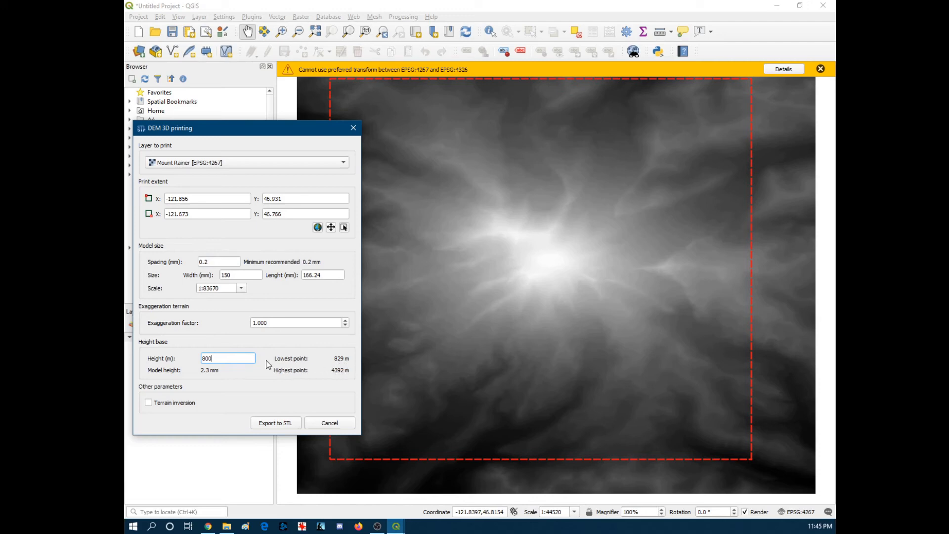
pyautogui.moveTo(319, 358)
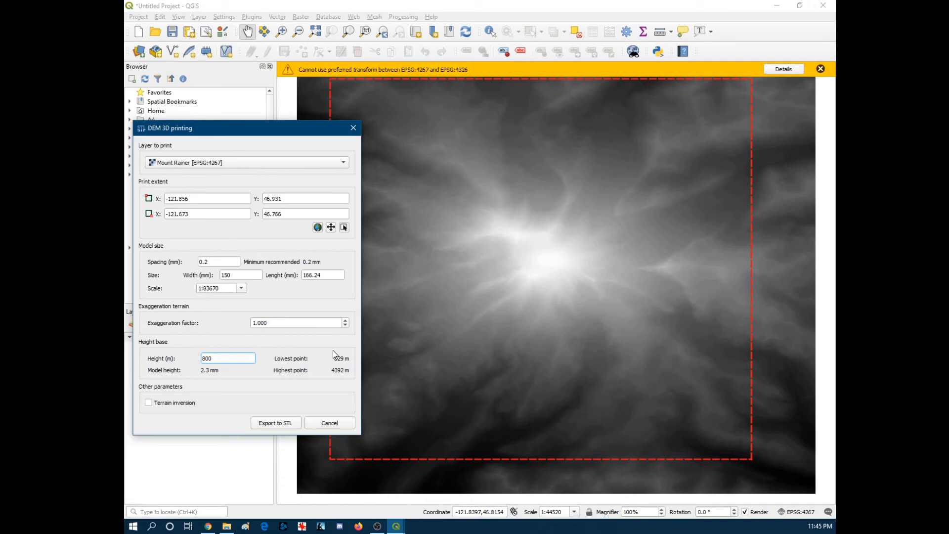
pyautogui.moveTo(206, 372)
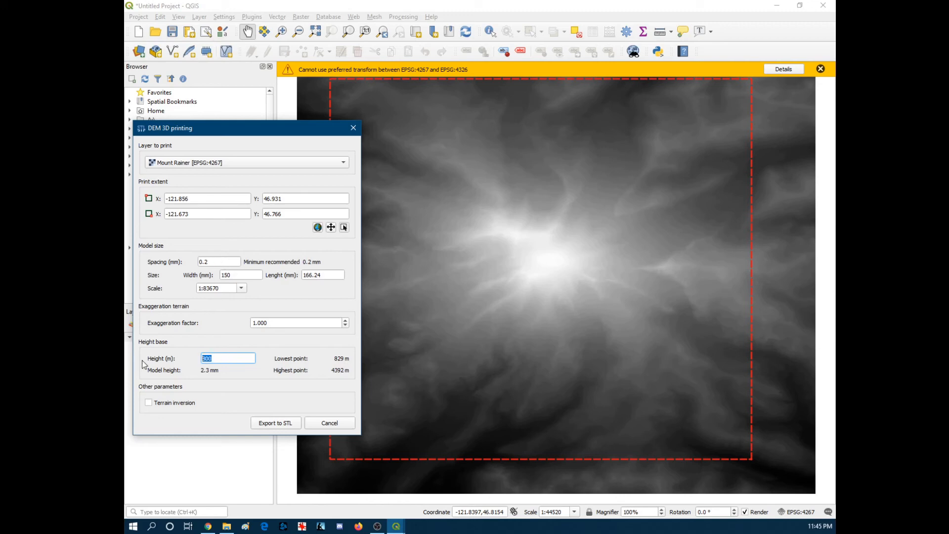
# Back out of the export prompt twice to recheck the 800 m base height, then request Export to STL.
pyautogui.click(274, 422)
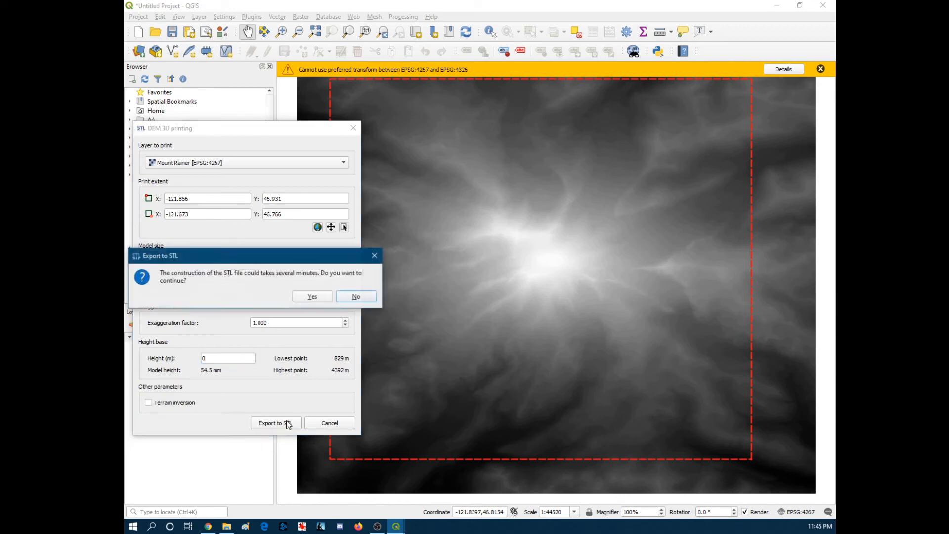
pyautogui.click(356, 296)
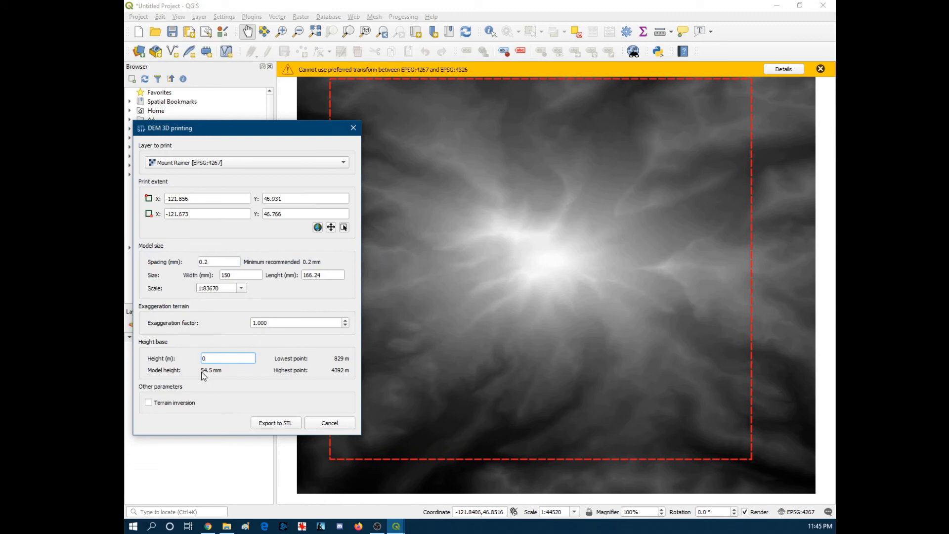
pyautogui.moveTo(206, 376)
pyautogui.write('800')
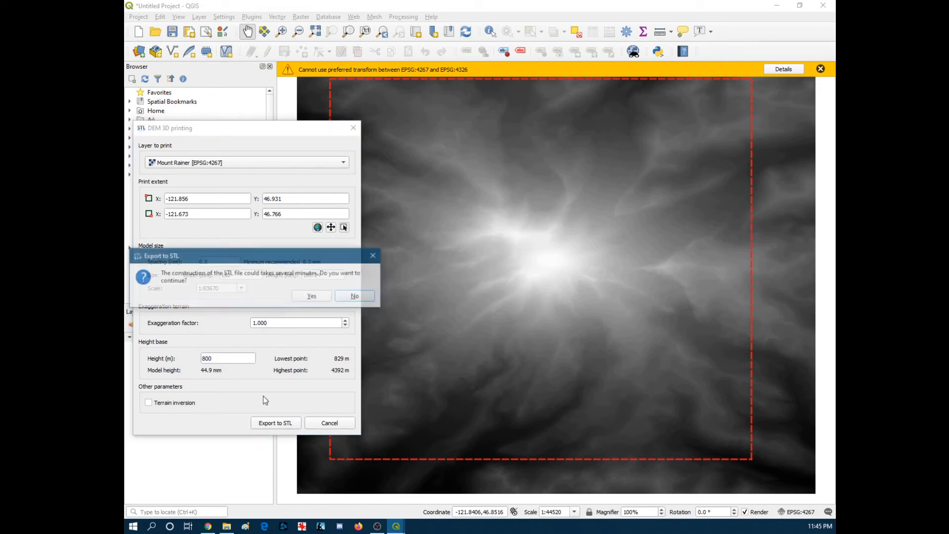
pyautogui.click(353, 296)
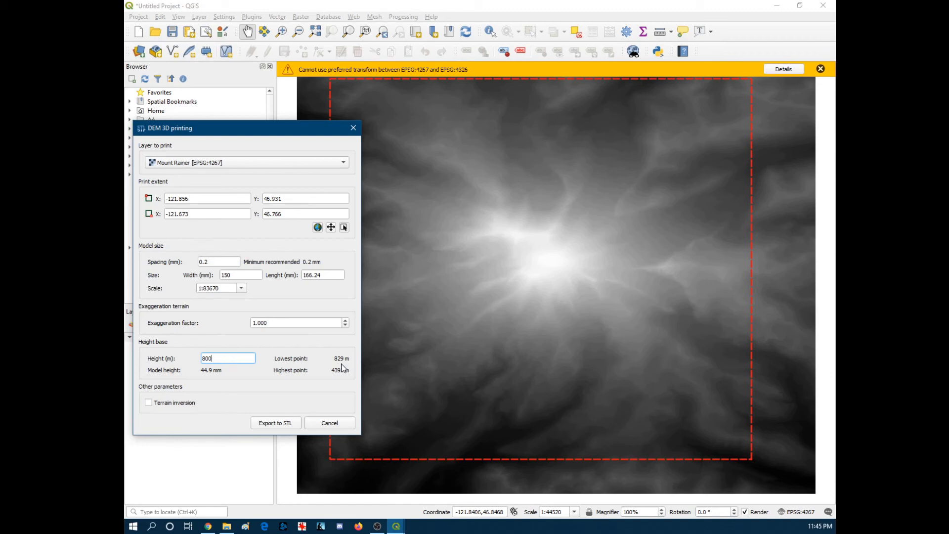
pyautogui.moveTo(362, 365)
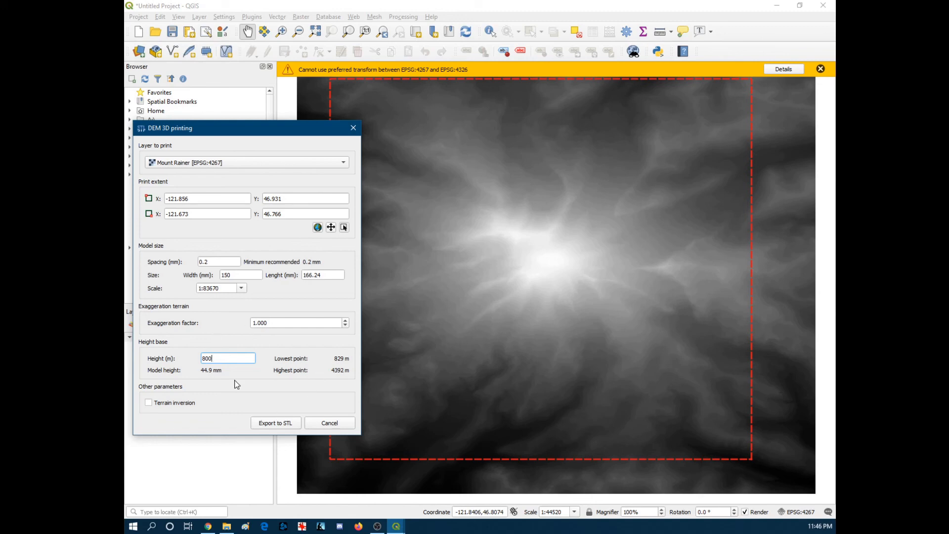
pyautogui.click(274, 422)
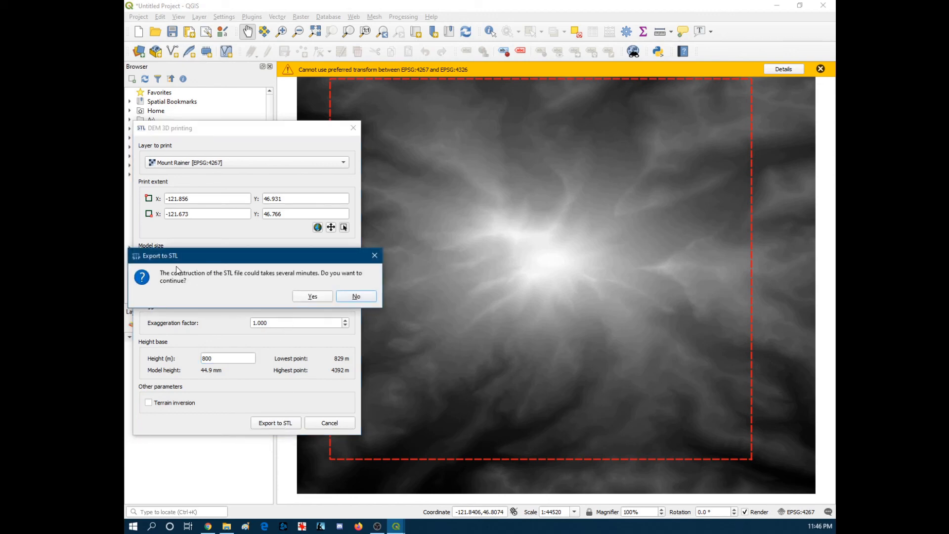
# Build the STL as Mount Rainier_model.stl in Documents, overwriting the existing file, and acknowledge generation.
pyautogui.click(313, 295)
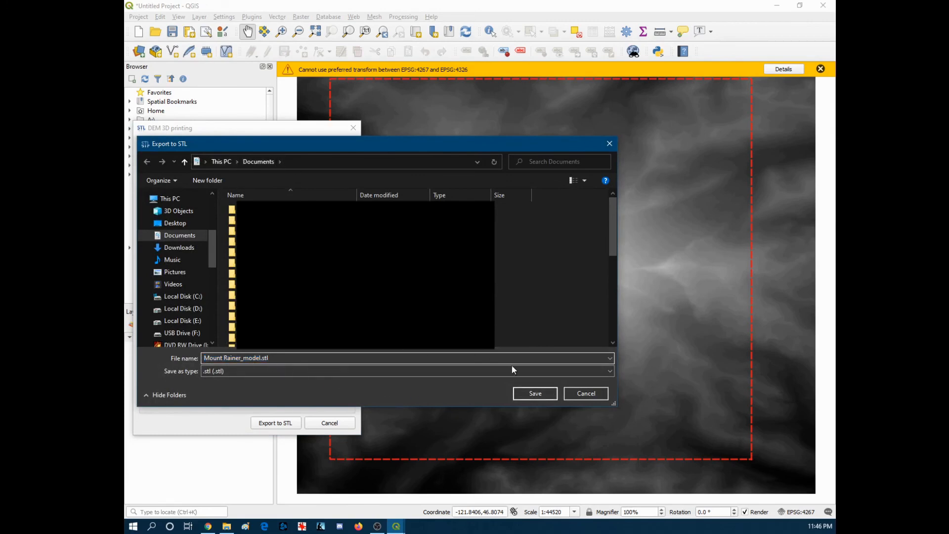
pyautogui.click(533, 392)
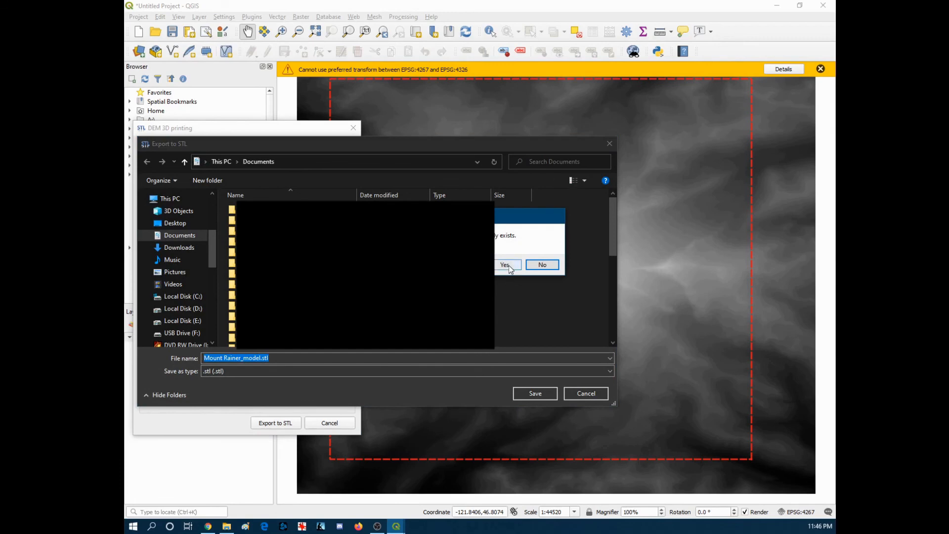
pyautogui.click(507, 265)
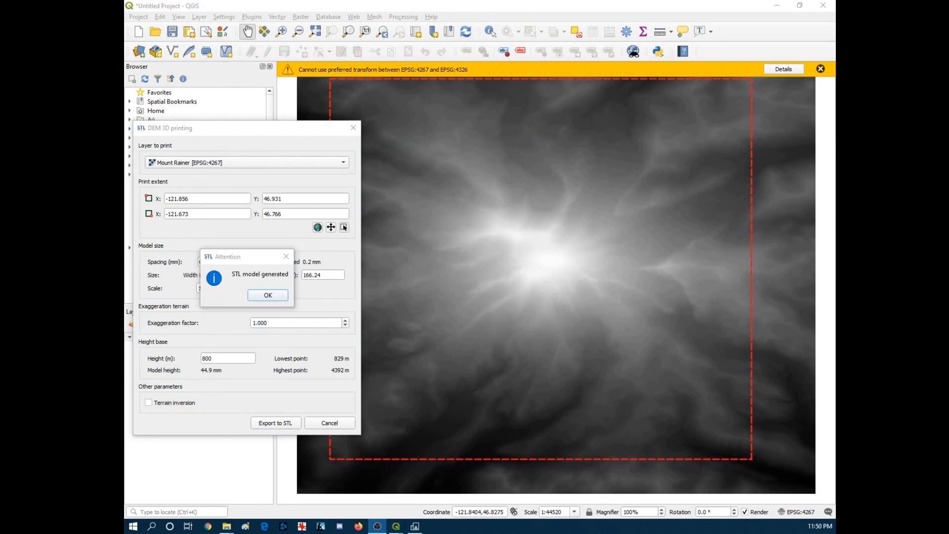
pyautogui.click(268, 295)
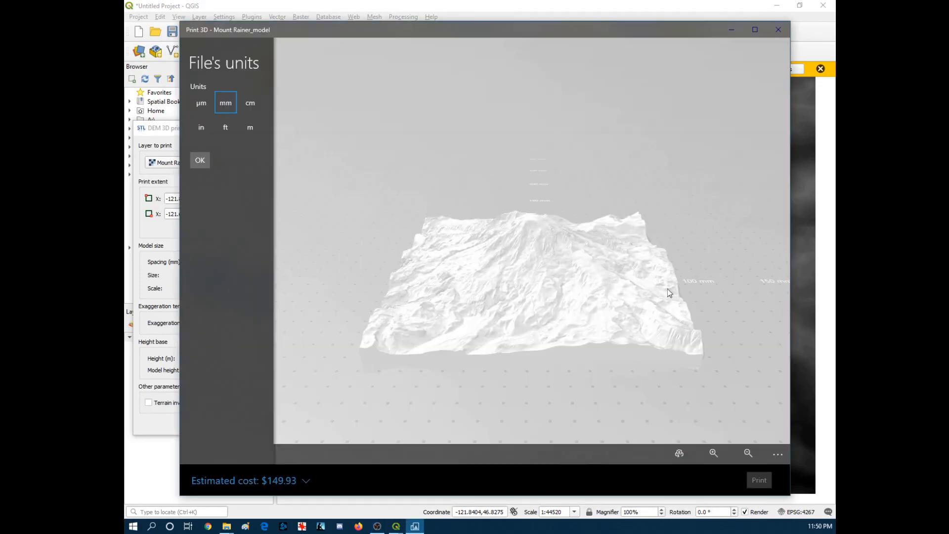
pyautogui.moveTo(669, 294); pyautogui.dragTo(560, 271)
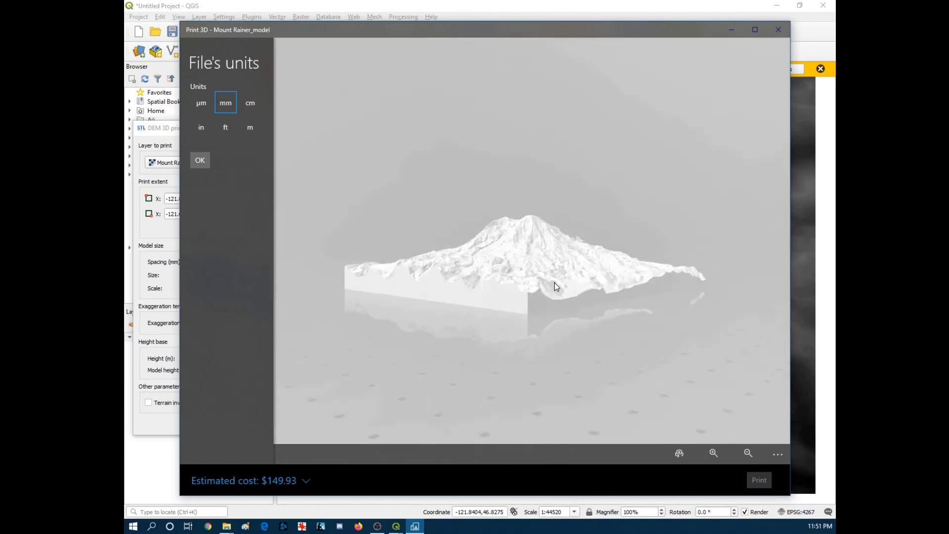
pyautogui.moveTo(556, 287); pyautogui.dragTo(560, 299)
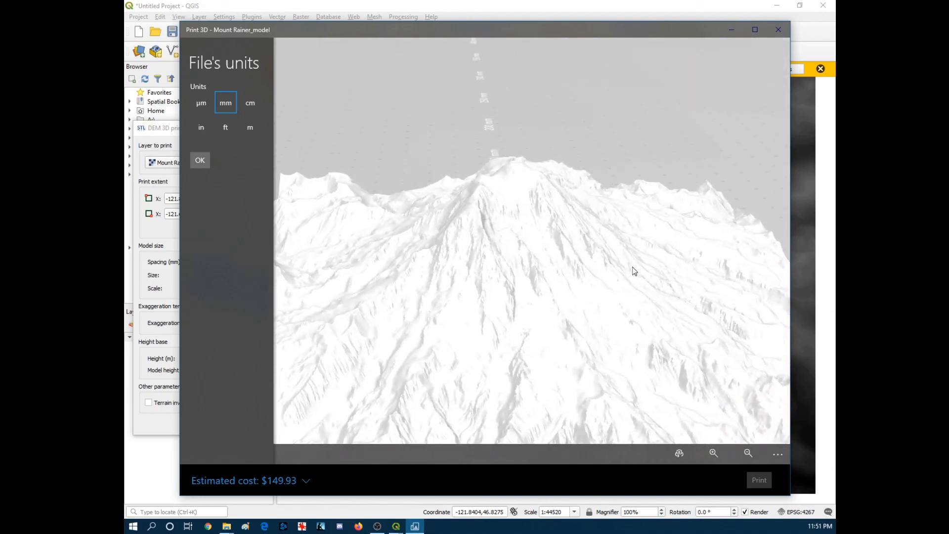
pyautogui.moveTo(634, 271); pyautogui.dragTo(580, 279)
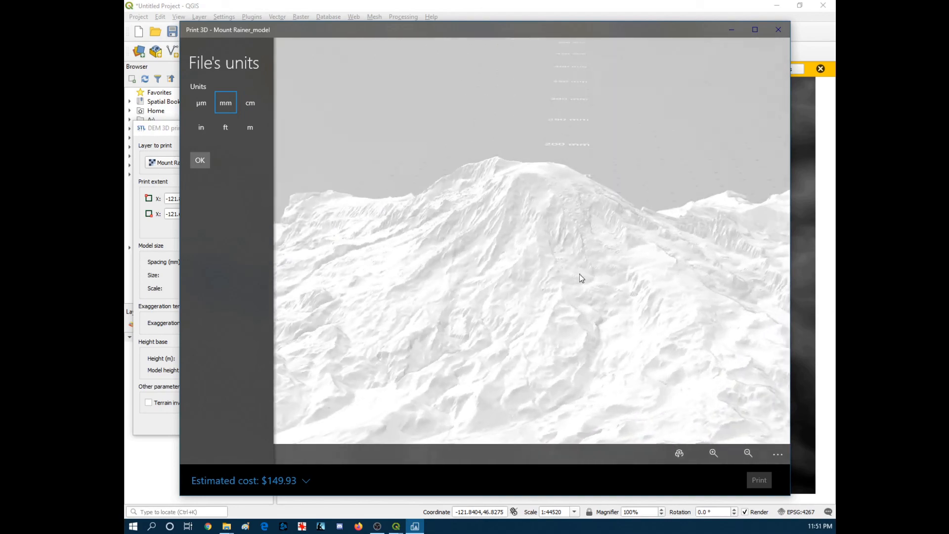
pyautogui.moveTo(581, 278); pyautogui.dragTo(562, 244)
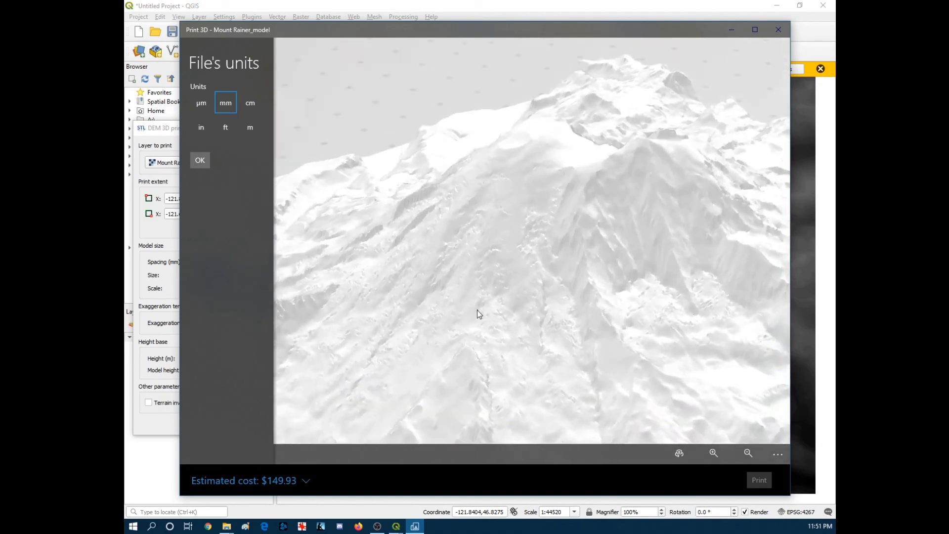
pyautogui.moveTo(478, 314); pyautogui.dragTo(669, 291)
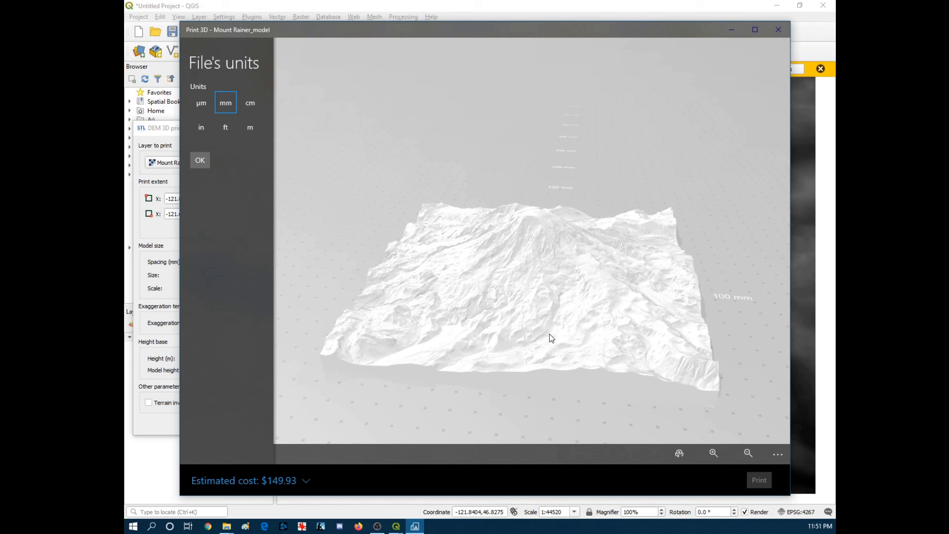
pyautogui.moveTo(510, 344)
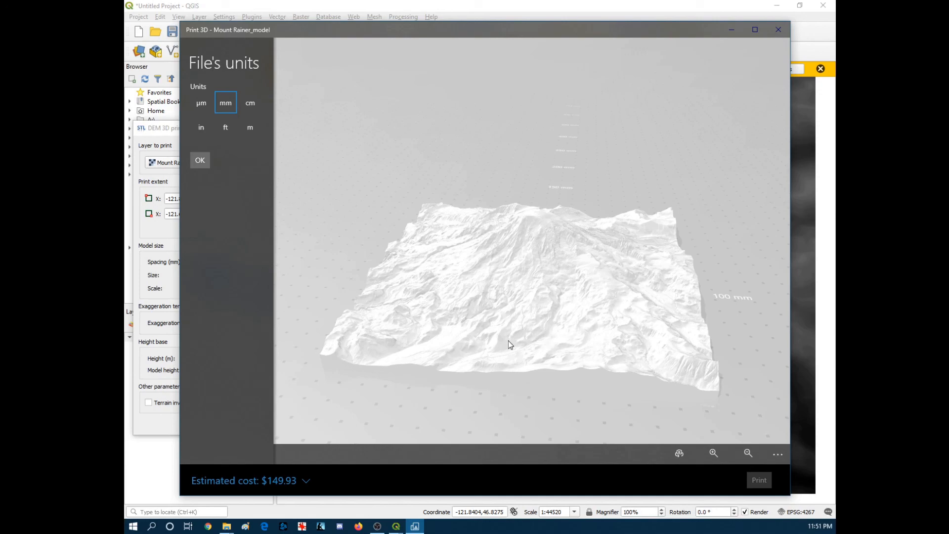
pyautogui.moveTo(508, 345); pyautogui.dragTo(659, 384)
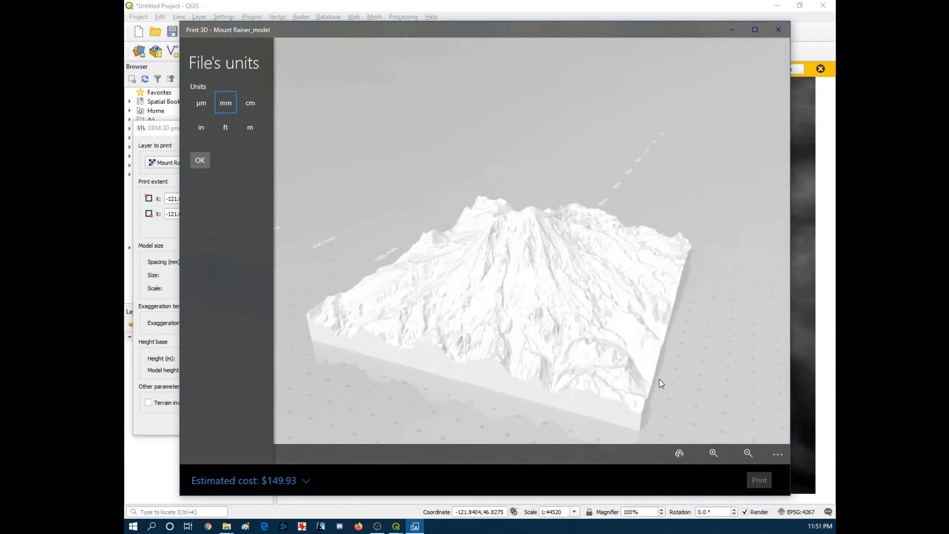